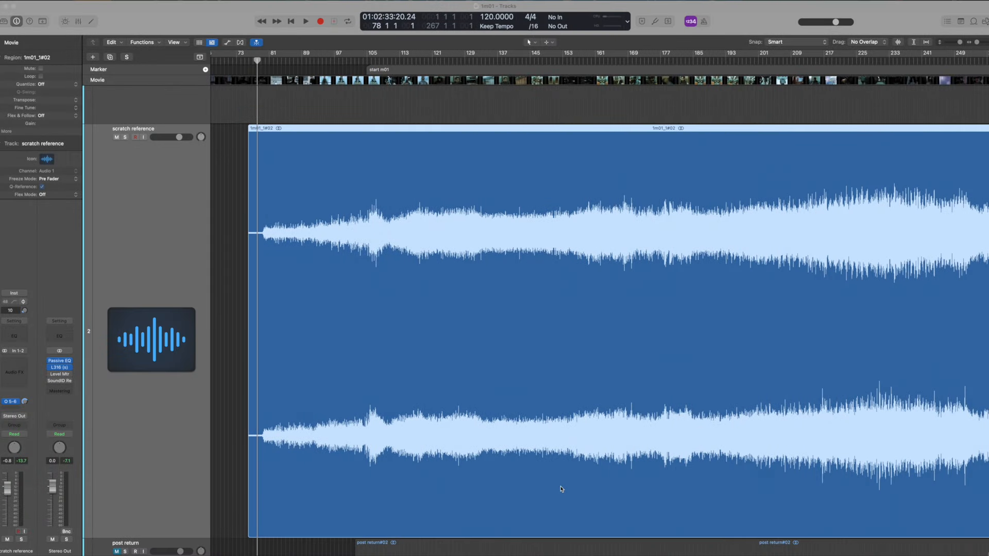
{"action": "mouse_move", "coordinate": [338, 249]}
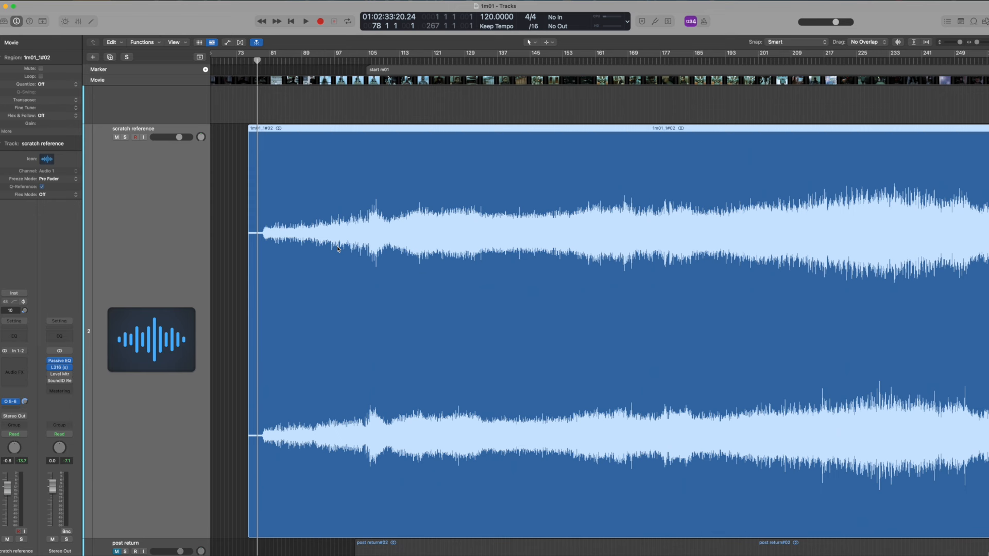
{"action": "mouse_move", "coordinate": [414, 180]}
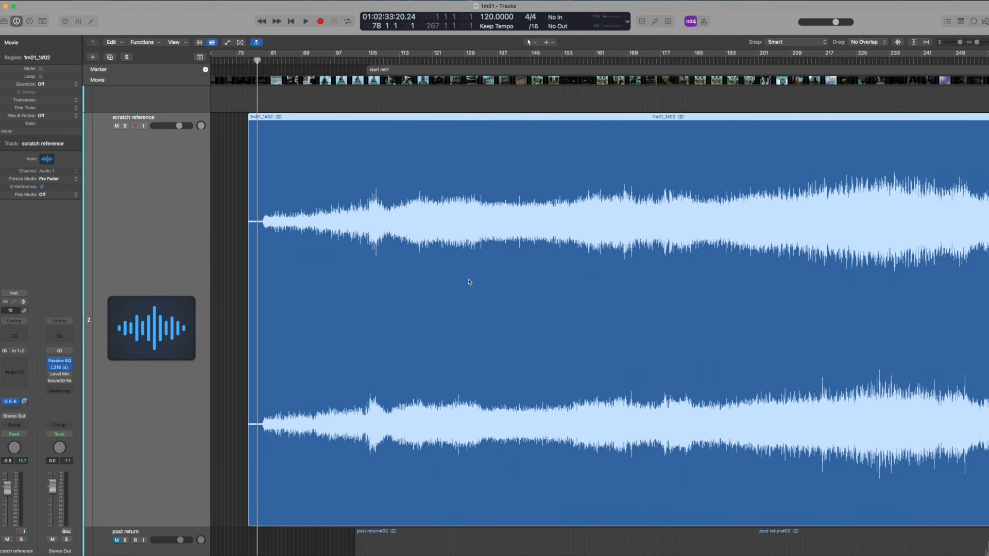
{"action": "mouse_move", "coordinate": [469, 326]}
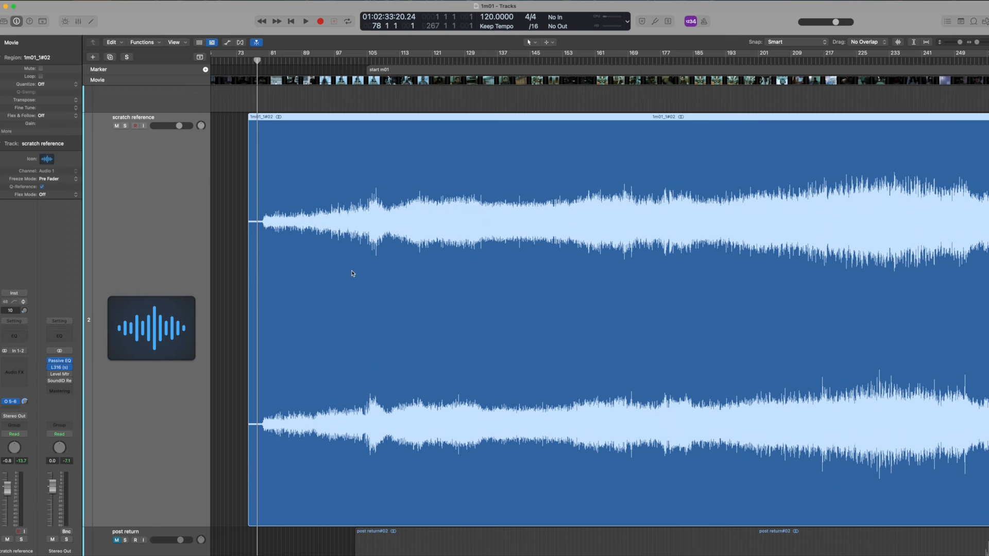
{"action": "mouse_move", "coordinate": [307, 277]}
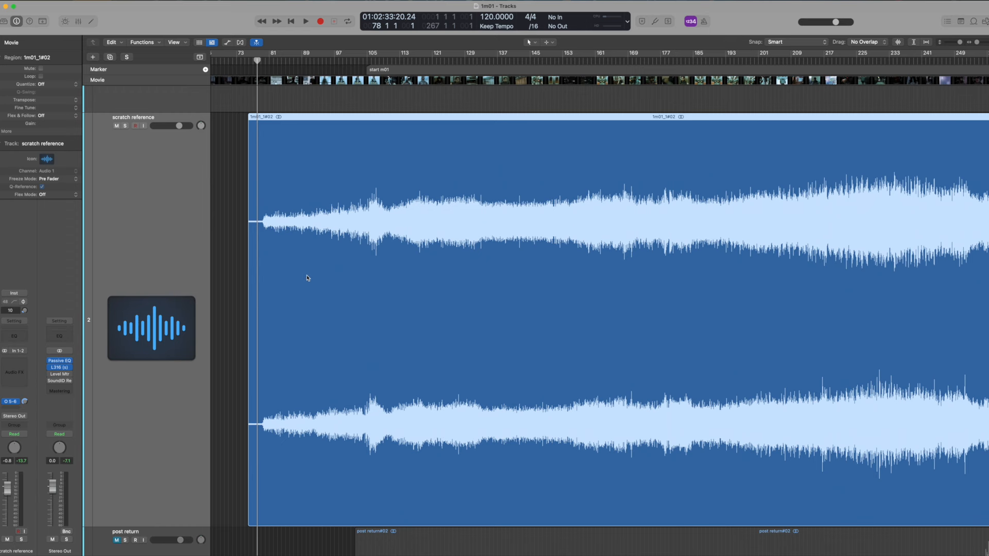
{"action": "mouse_move", "coordinate": [499, 287]}
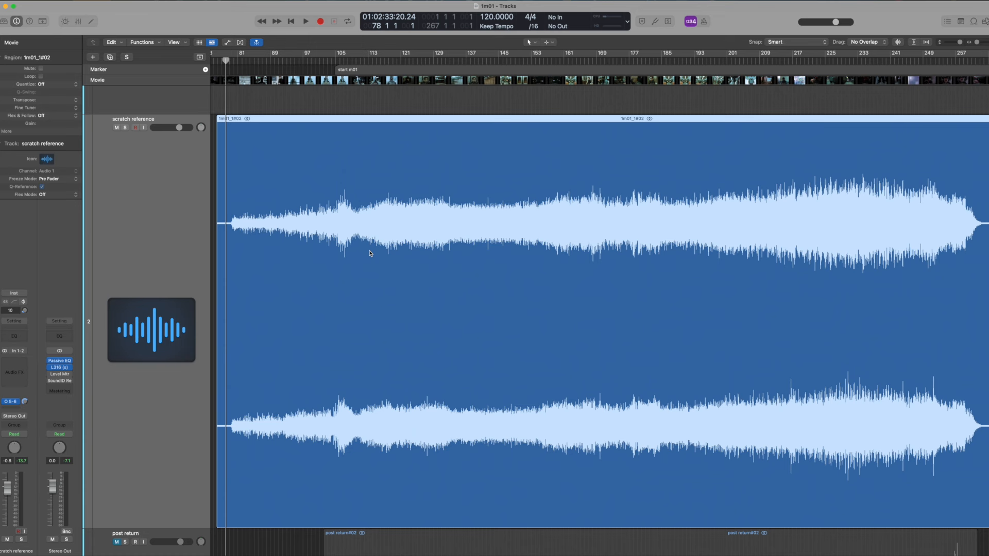
{"action": "mouse_move", "coordinate": [276, 231]}
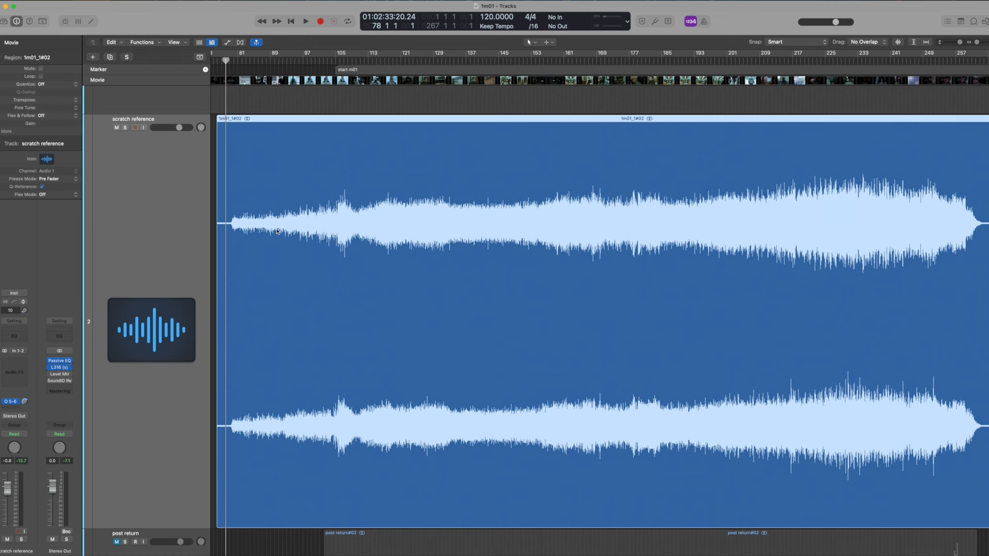
{"action": "mouse_move", "coordinate": [553, 395]}
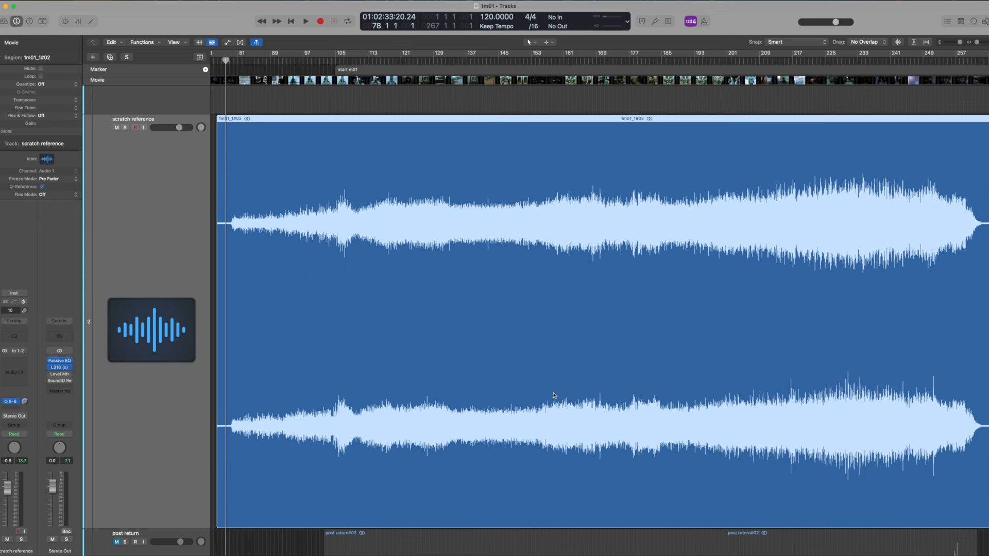
{"action": "mouse_move", "coordinate": [401, 231]}
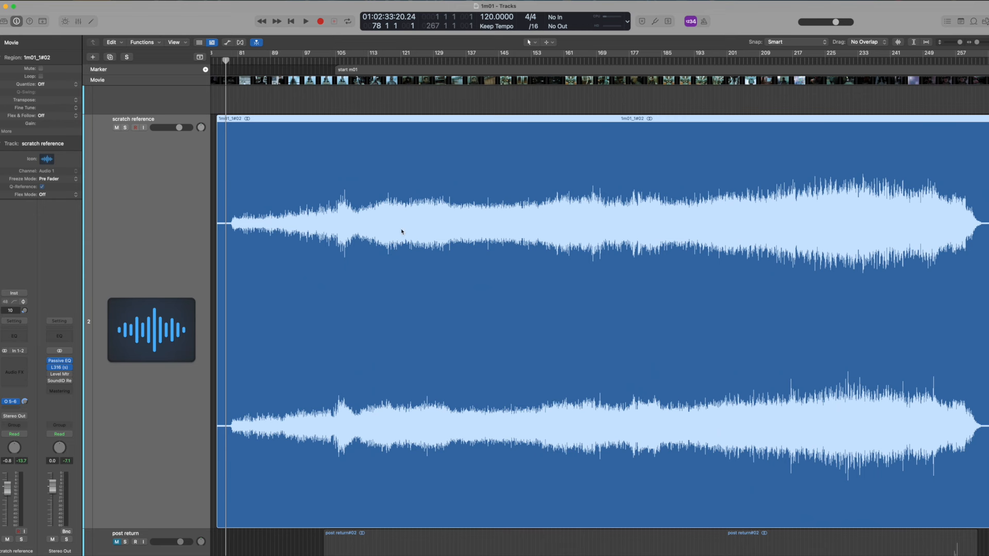
{"action": "mouse_move", "coordinate": [311, 299]}
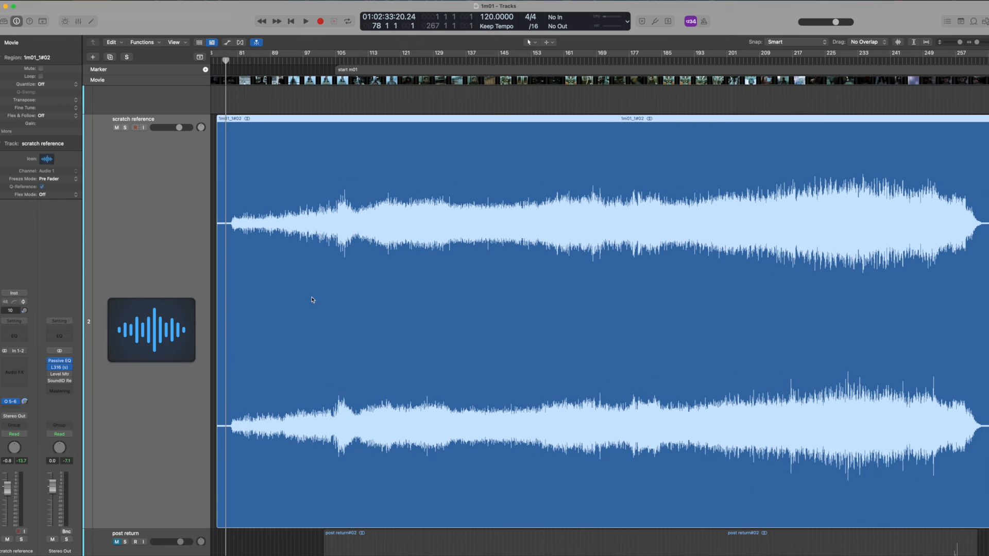
{"action": "mouse_move", "coordinate": [337, 372]}
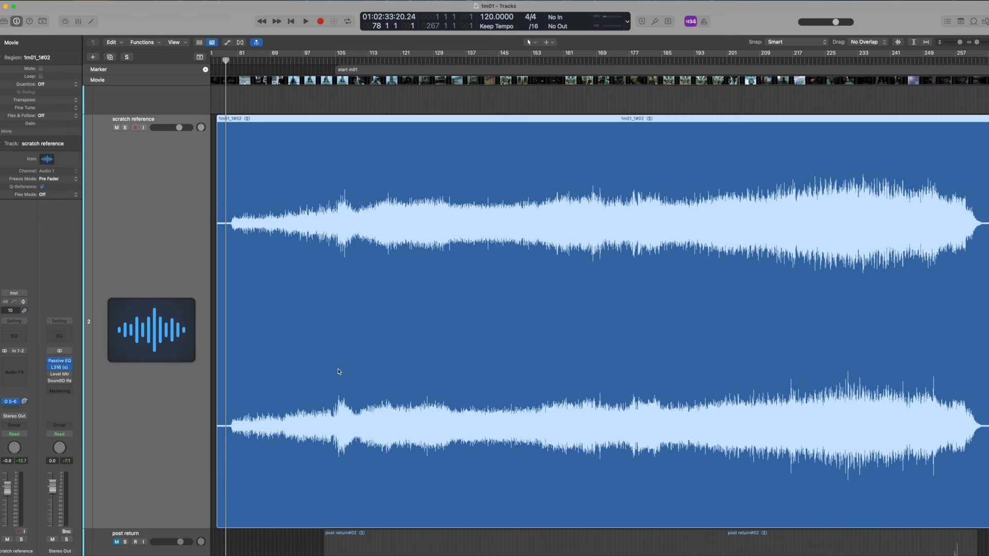
{"action": "mouse_move", "coordinate": [385, 333]}
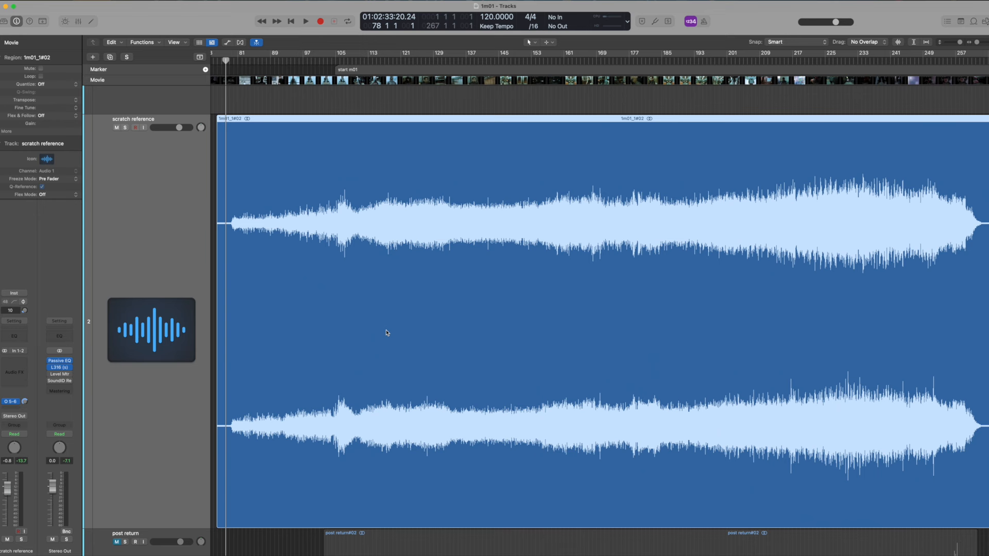
Play the scratch reference cue from about bar 97 to around bar 130, pausing once.
{"action": "left_click", "coordinate": [305, 21]}
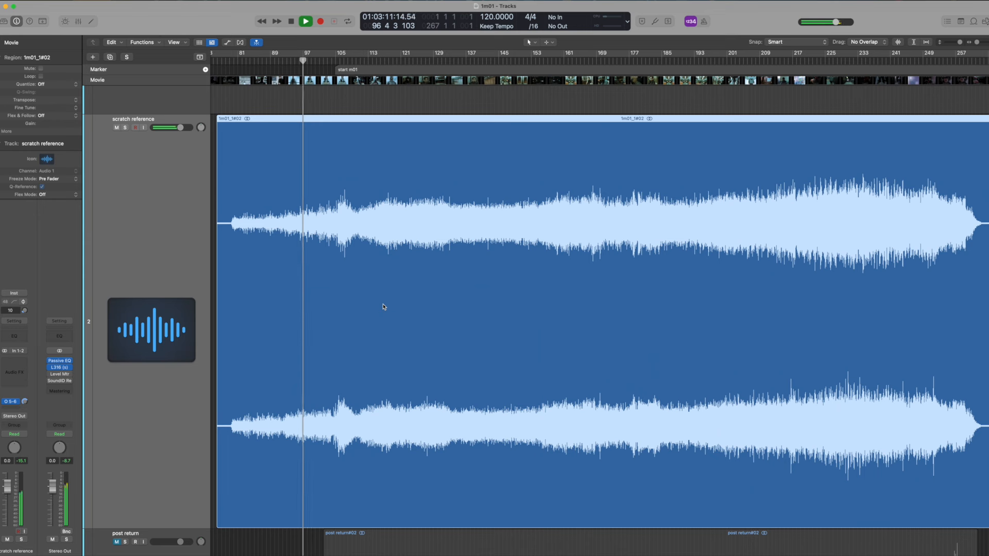
{"action": "left_click", "coordinate": [305, 21]}
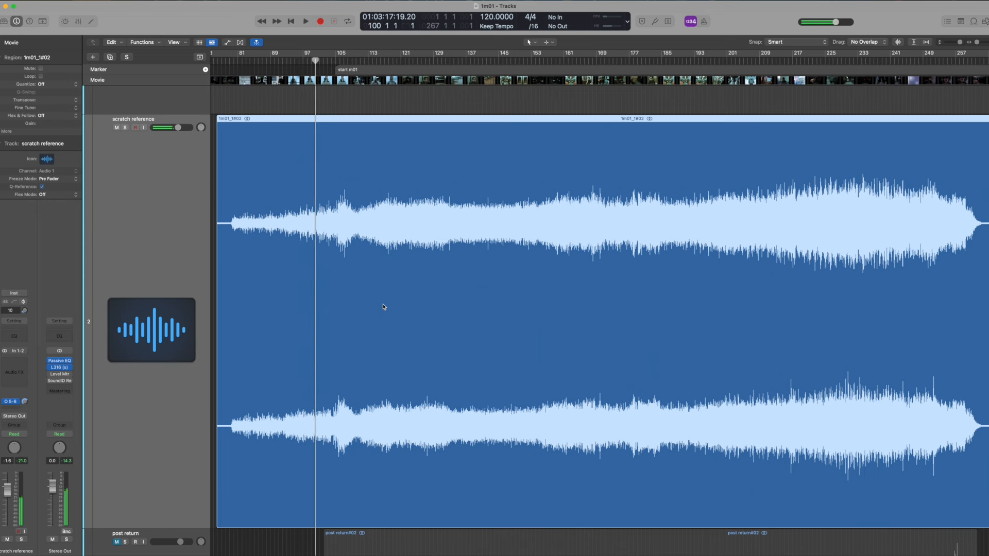
{"action": "left_click", "coordinate": [306, 21]}
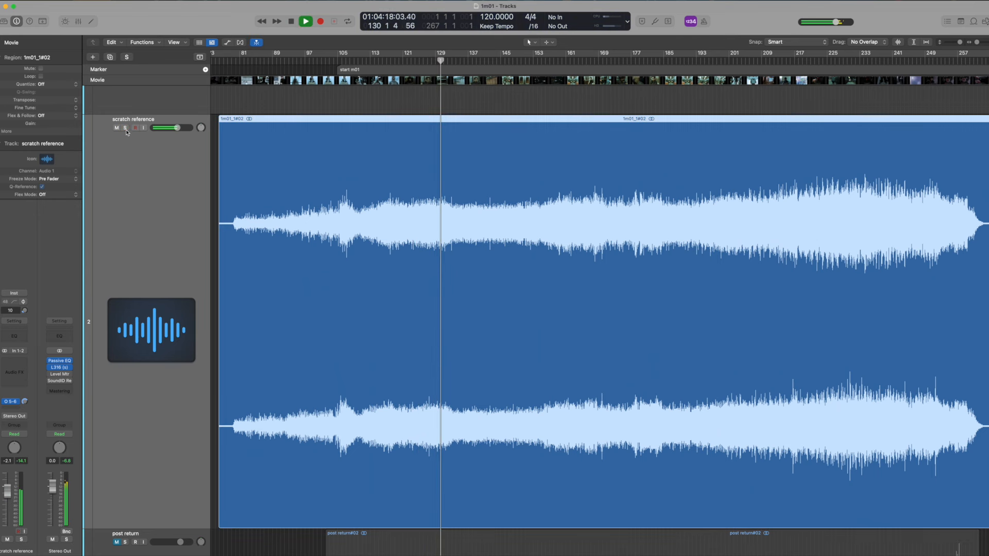
Solo the scratch reference track and play it, stopping once to comment.
{"action": "left_click", "coordinate": [125, 128]}
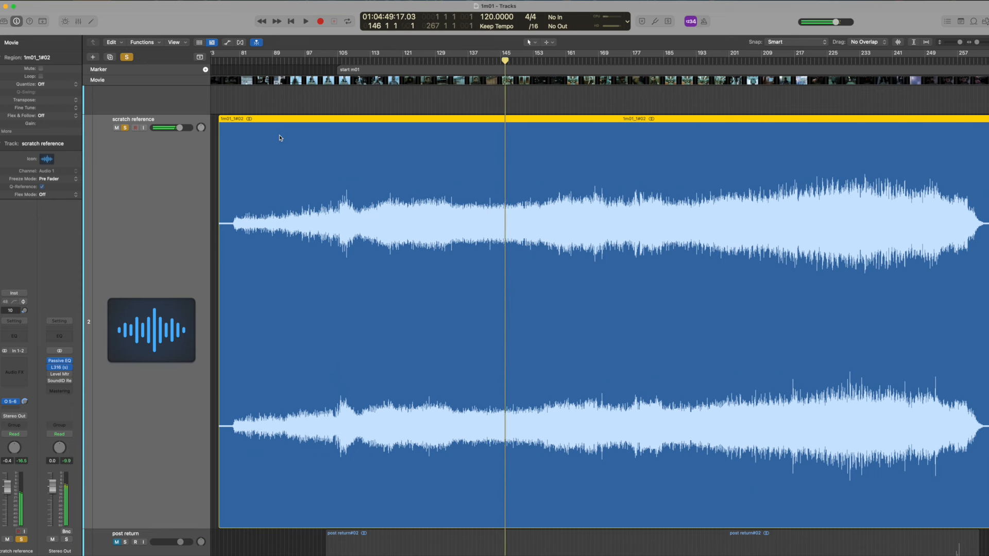
{"action": "left_click", "coordinate": [305, 20]}
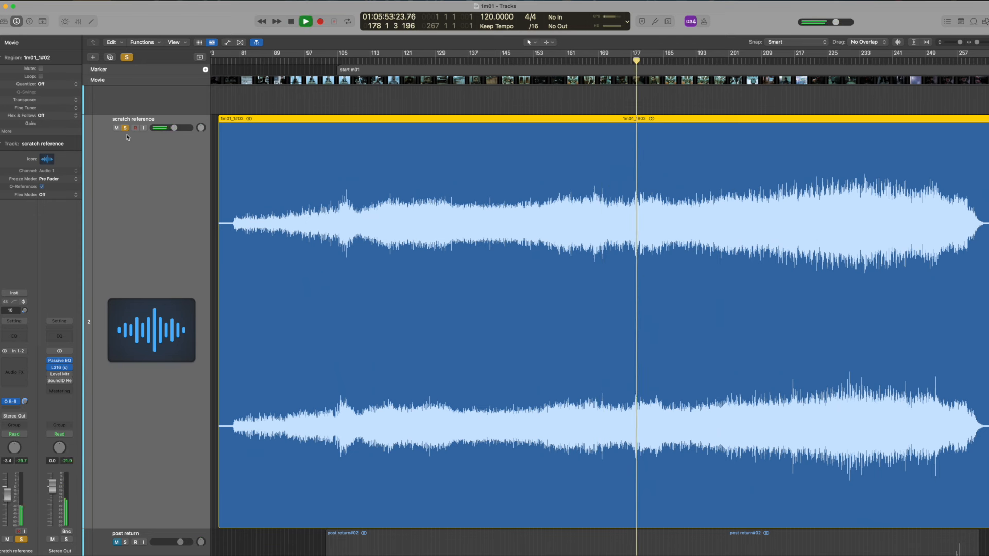
{"action": "left_click", "coordinate": [290, 20]}
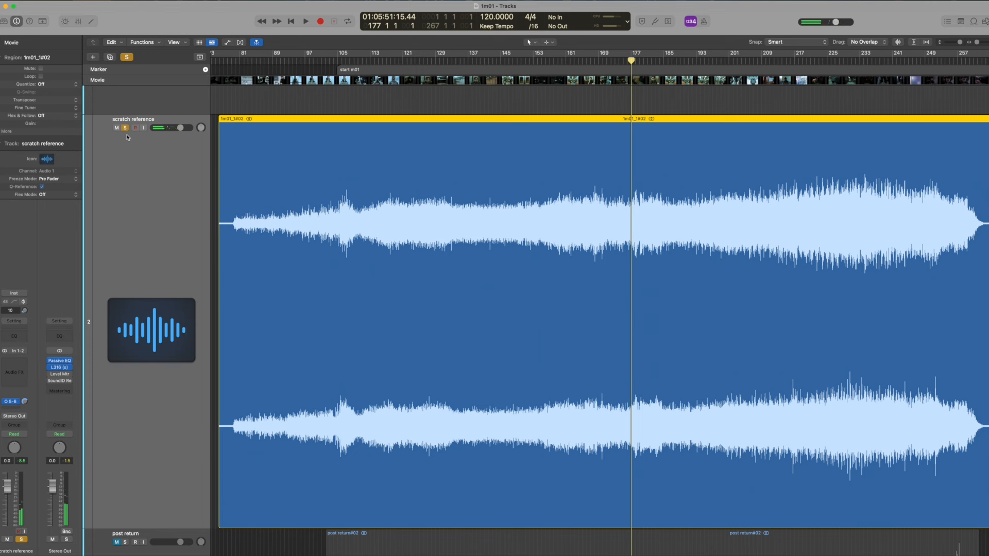
{"action": "left_click", "coordinate": [306, 21]}
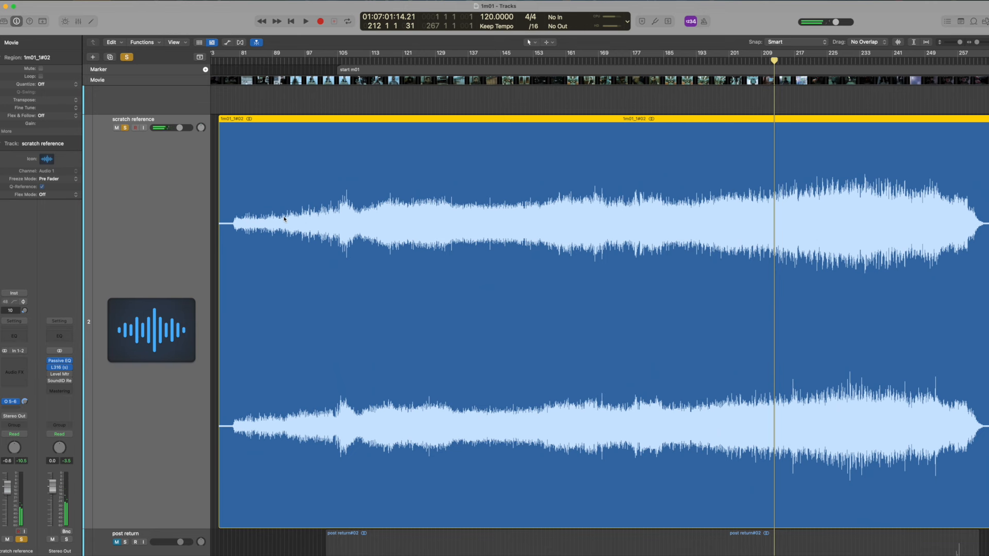
Play the soloed cue from around bar 212, stopping near bar 231.
{"action": "left_click", "coordinate": [305, 20]}
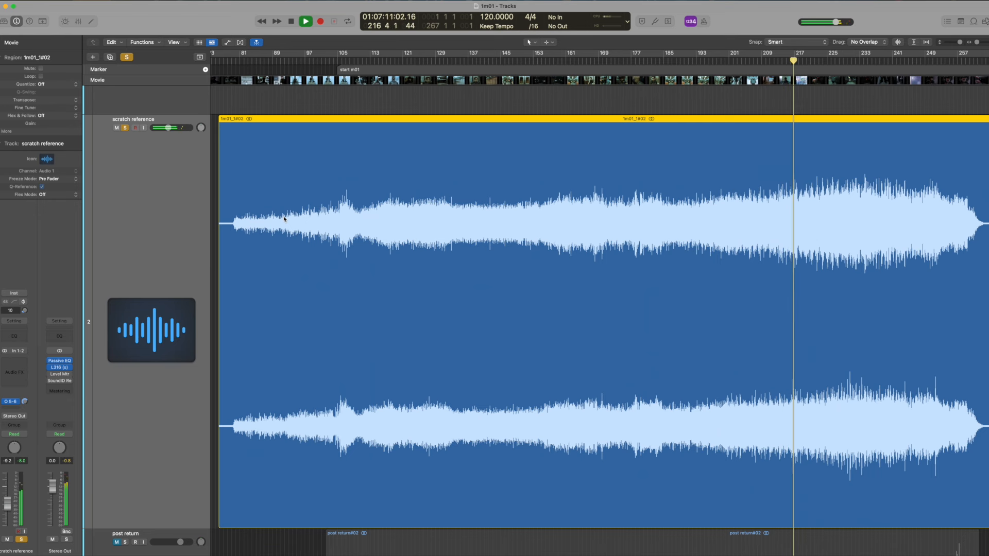
{"action": "left_click", "coordinate": [305, 20]}
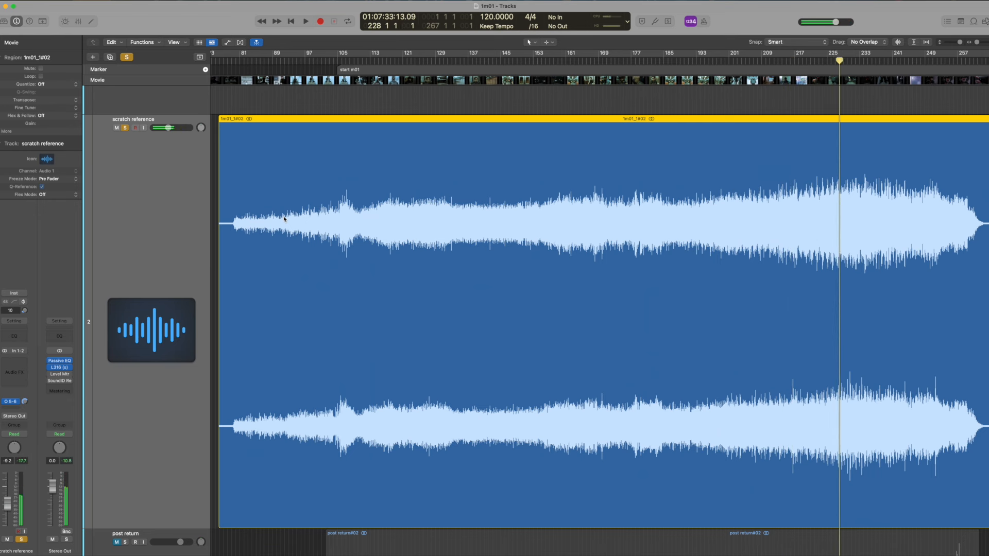
{"action": "left_click", "coordinate": [306, 20]}
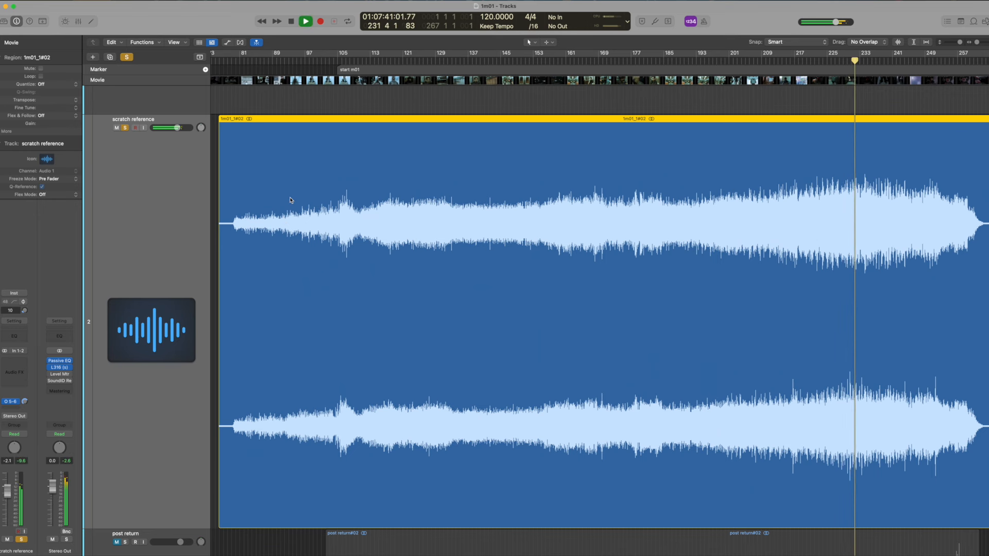
{"action": "left_click", "coordinate": [306, 21]}
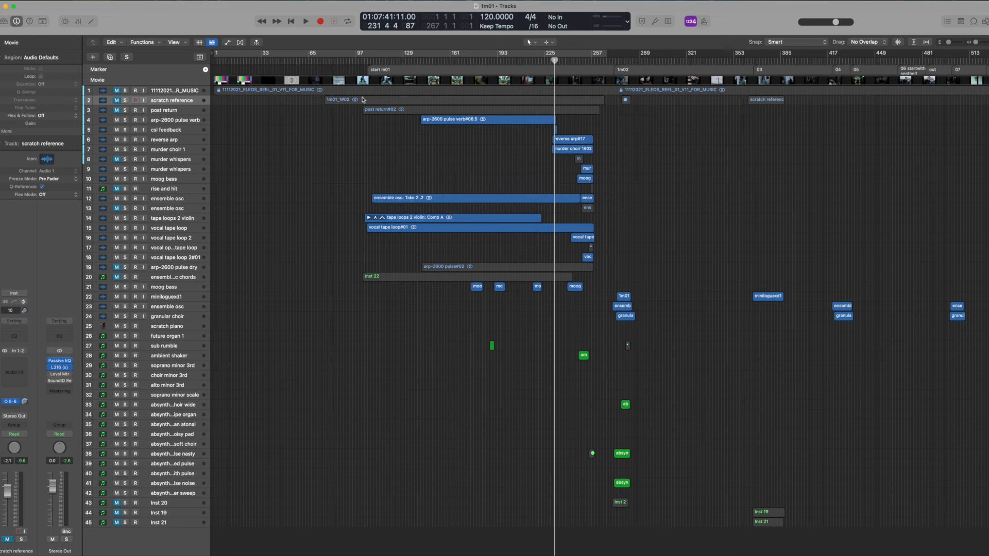
Solo the arp-2600 pulse verb track and scroll through the stem tracks.
{"action": "left_click", "coordinate": [325, 61]}
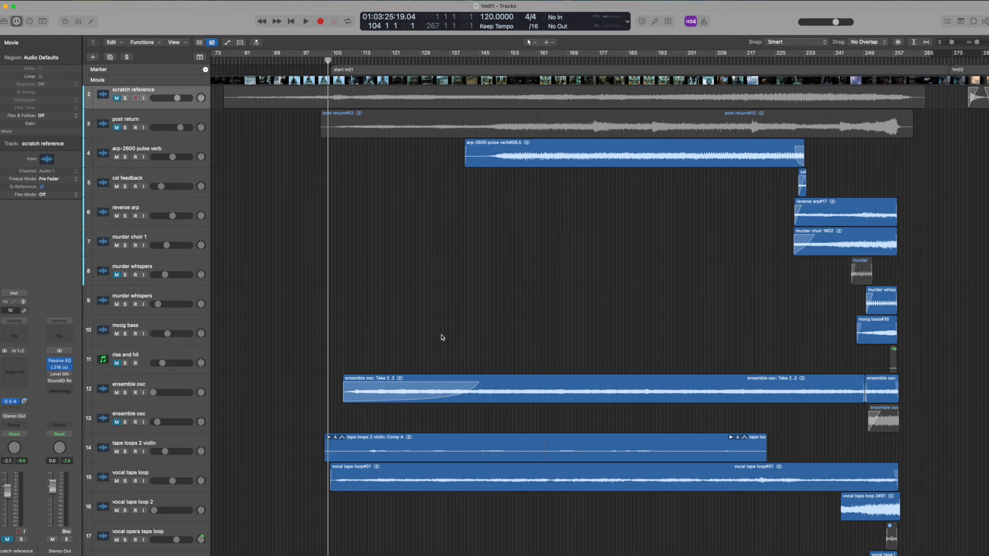
{"action": "scroll", "scroll_direction": "down", "scroll_amount": 3}
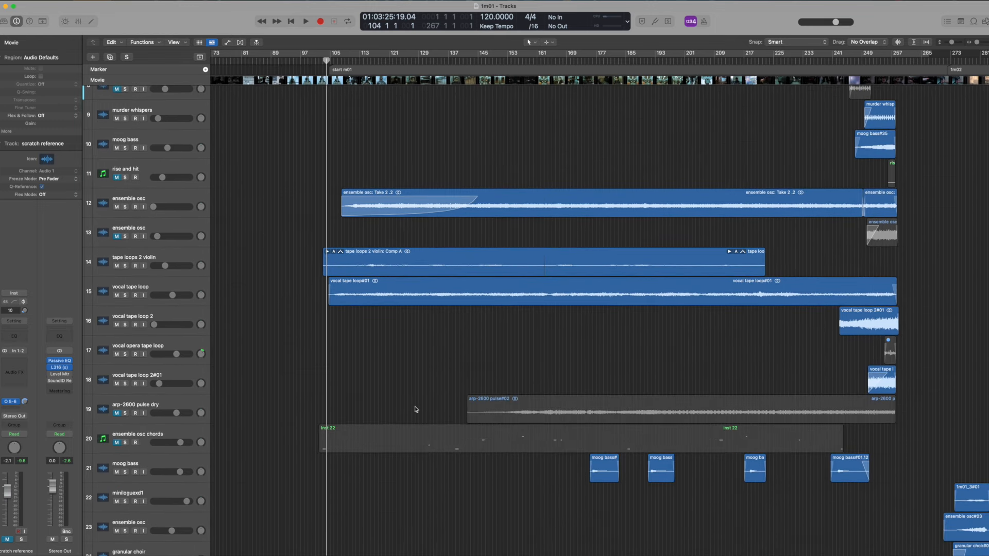
{"action": "scroll", "scroll_direction": "down", "scroll_amount": 3}
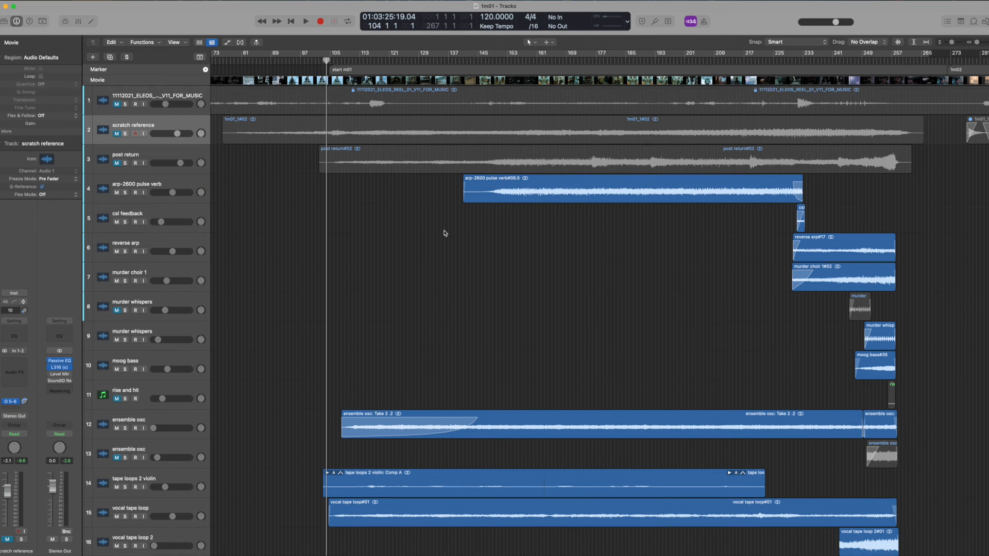
{"action": "mouse_move", "coordinate": [347, 249]}
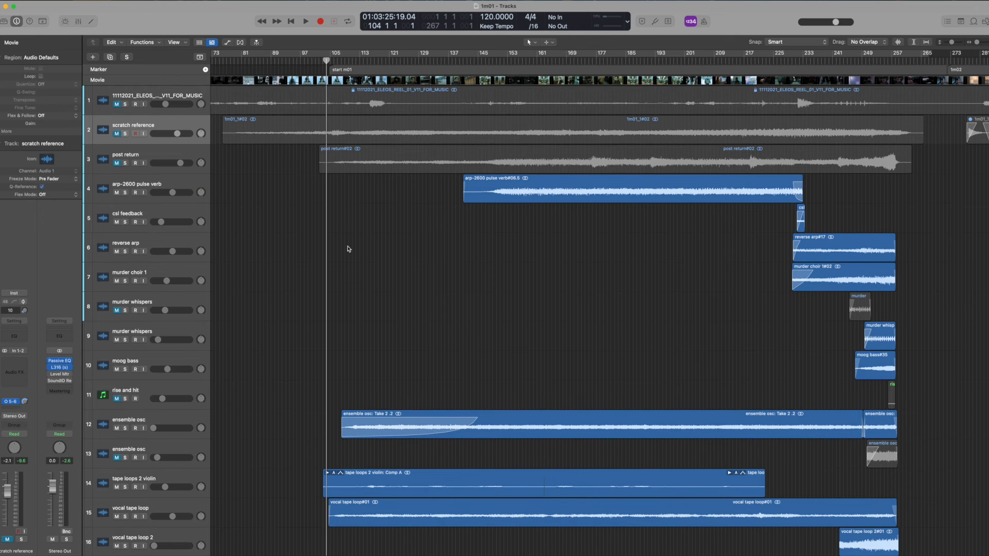
{"action": "mouse_move", "coordinate": [389, 233]}
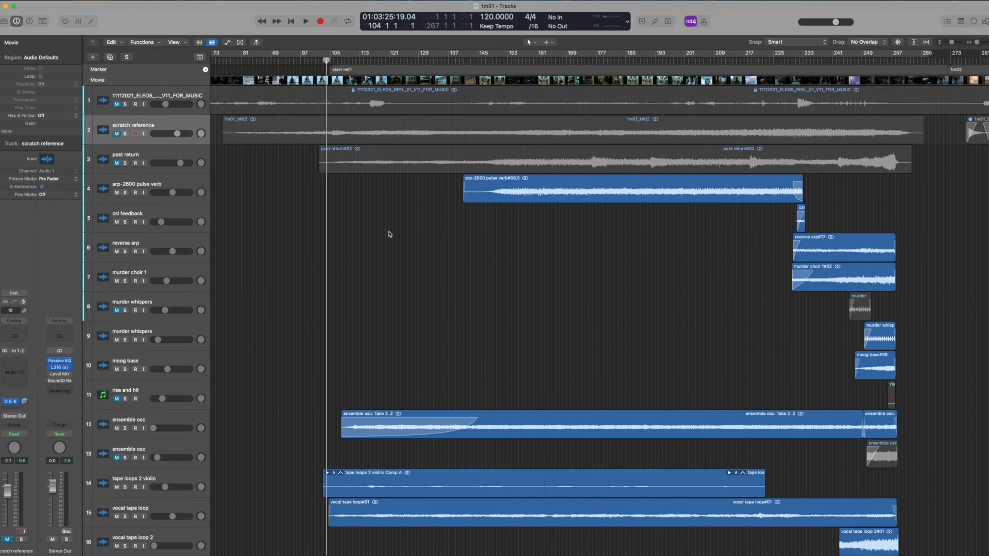
{"action": "mouse_move", "coordinate": [375, 204]}
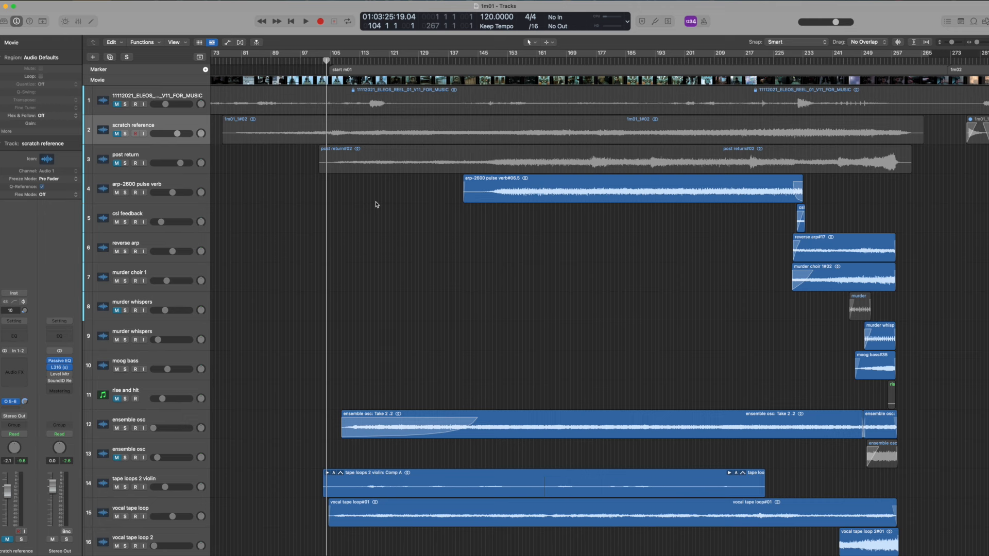
{"action": "mouse_move", "coordinate": [407, 202]}
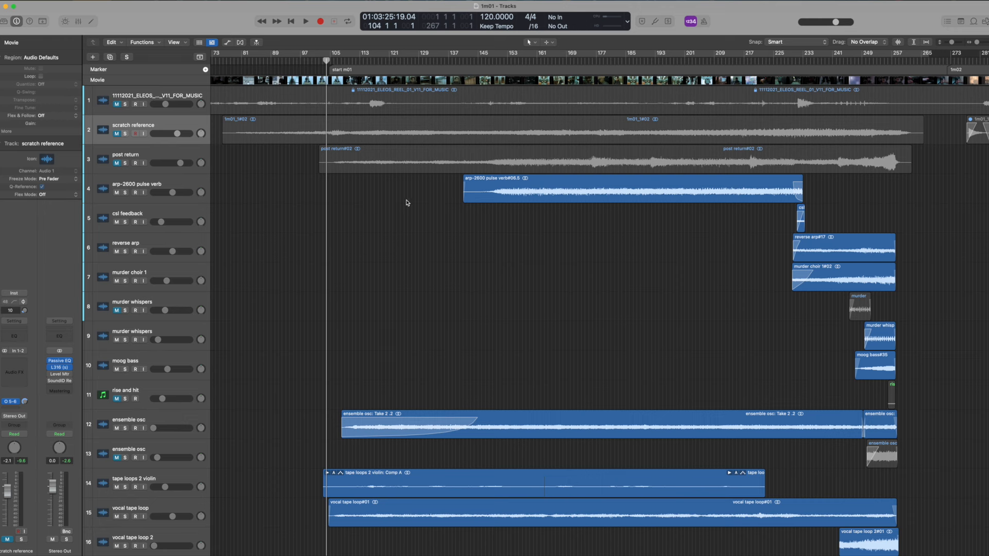
{"action": "mouse_move", "coordinate": [453, 246]}
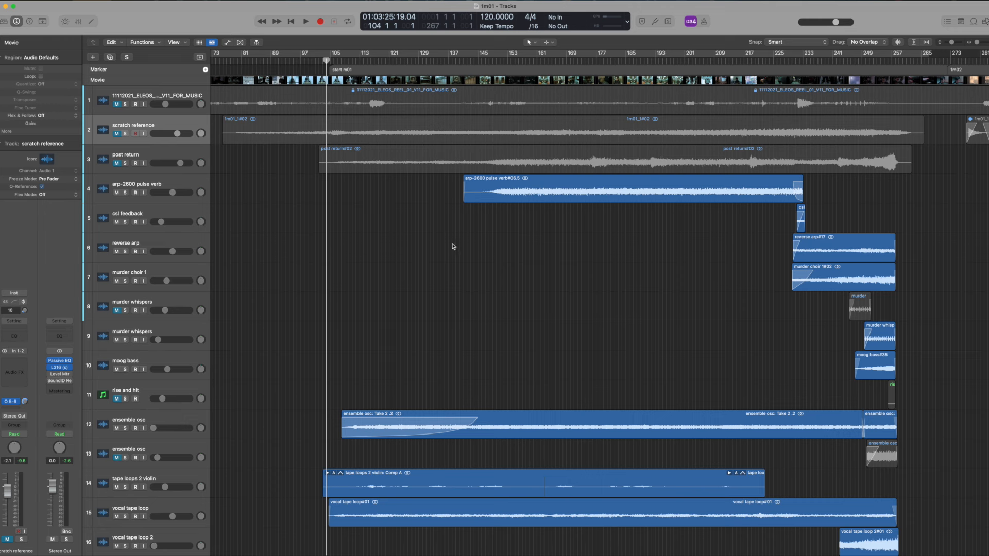
{"action": "mouse_move", "coordinate": [528, 261]}
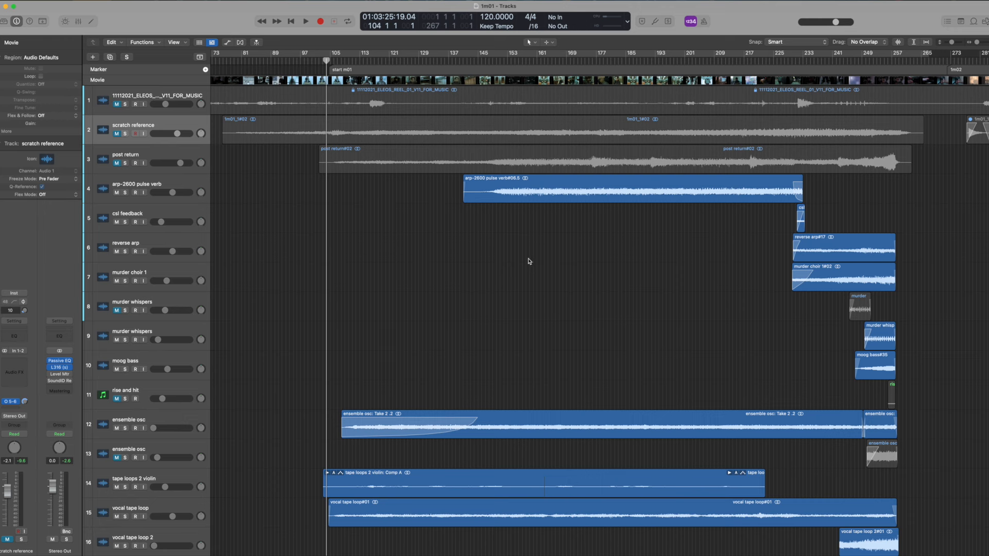
{"action": "mouse_move", "coordinate": [433, 210]}
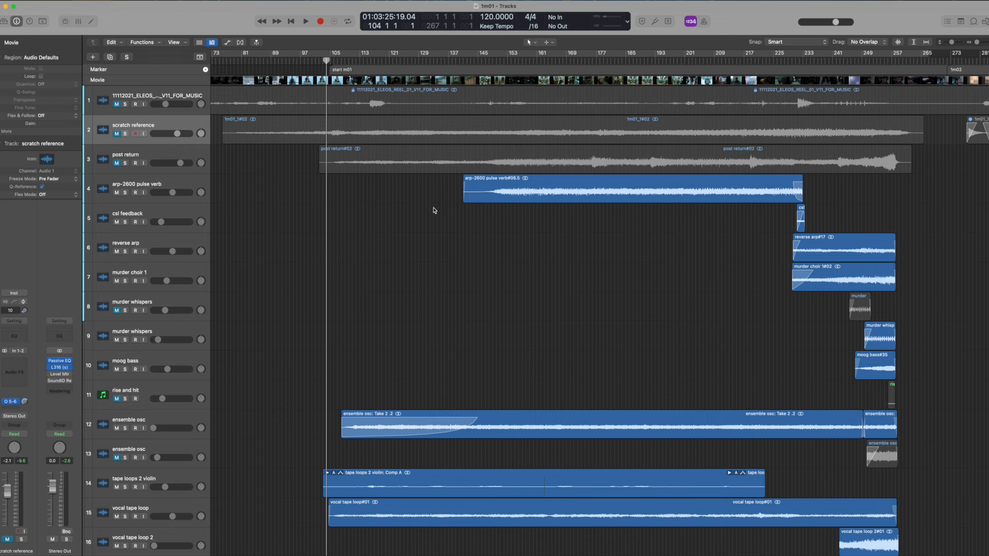
{"action": "mouse_move", "coordinate": [428, 185]}
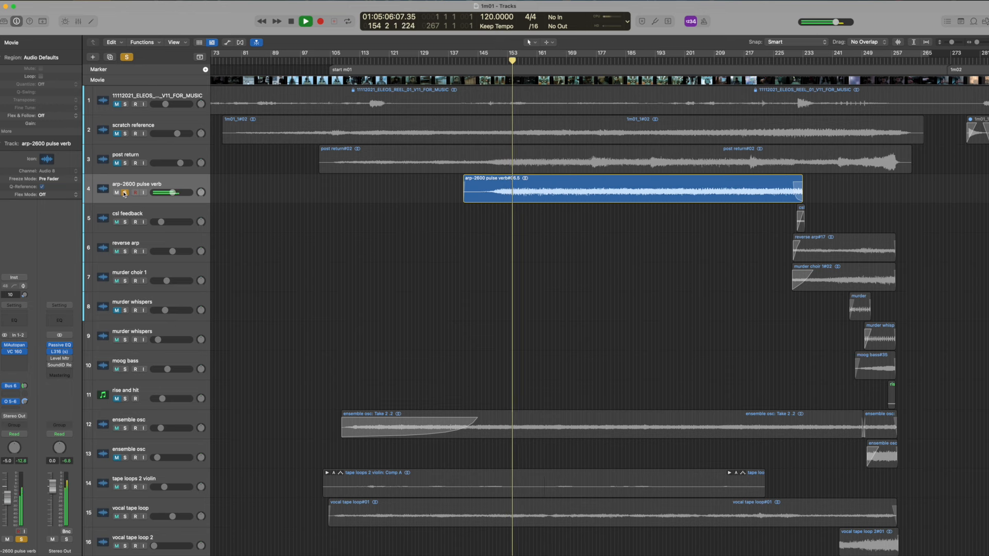
Clear the arp-2600 pulse verb solo, select the ensemble osc track, and scroll the tracks.
{"action": "left_click", "coordinate": [304, 21]}
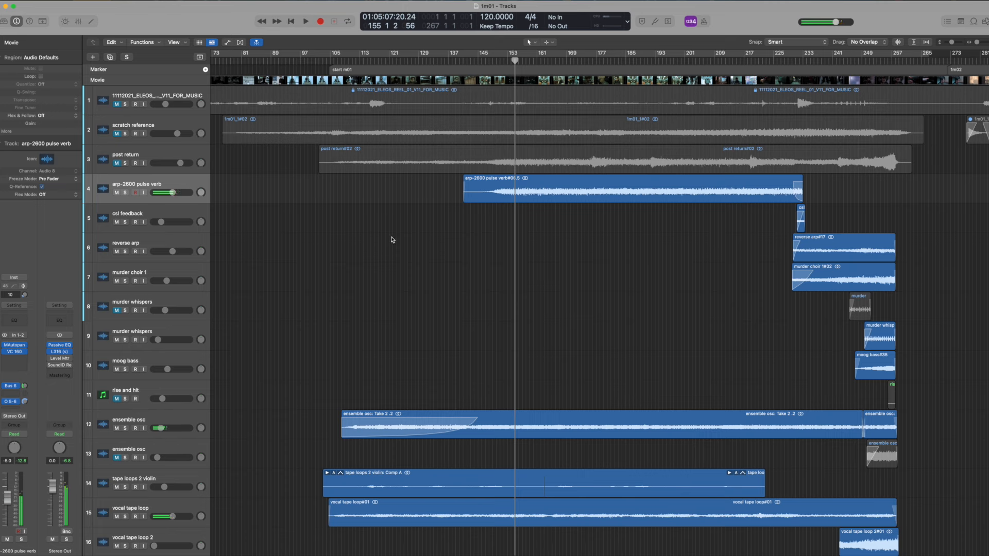
{"action": "mouse_move", "coordinate": [567, 205]}
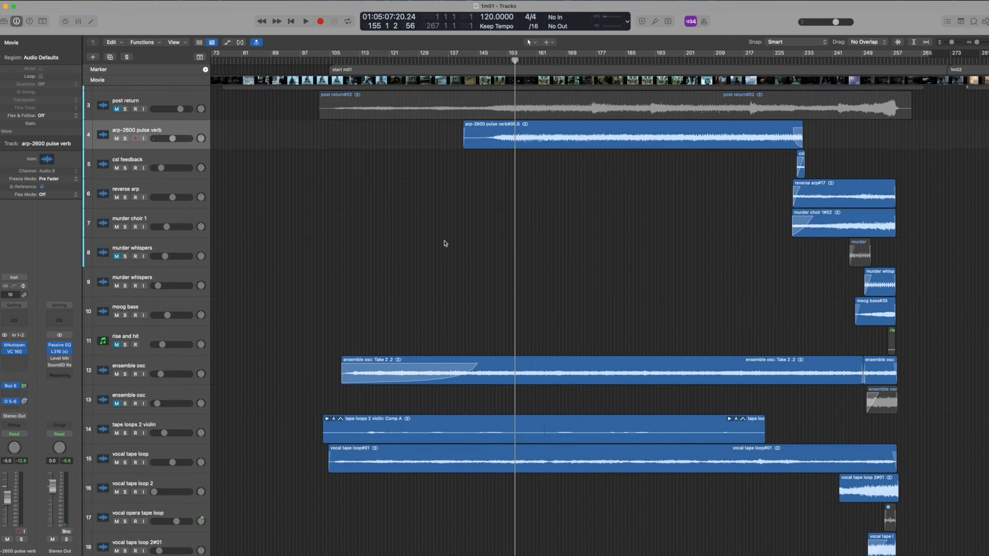
{"action": "left_click", "coordinate": [128, 365]}
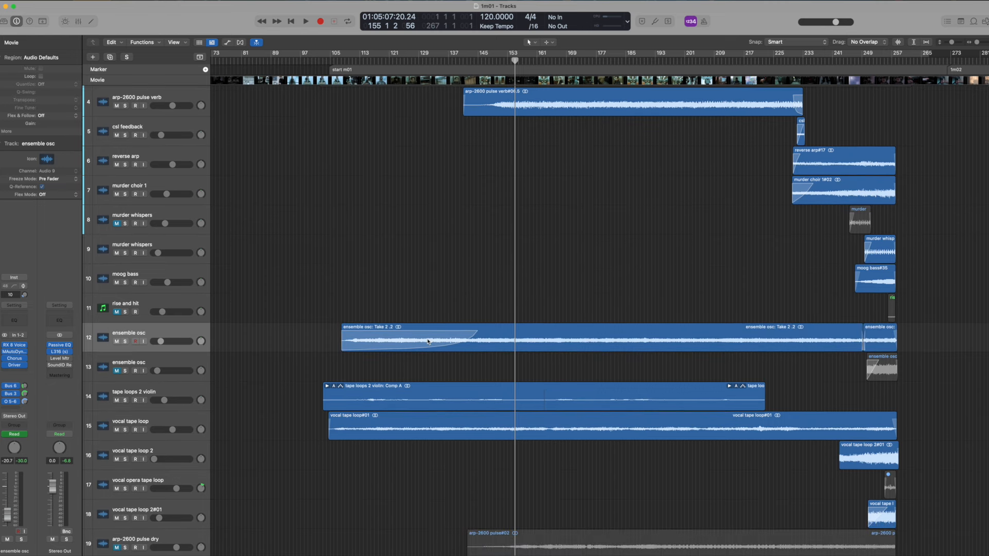
{"action": "mouse_move", "coordinate": [455, 346]}
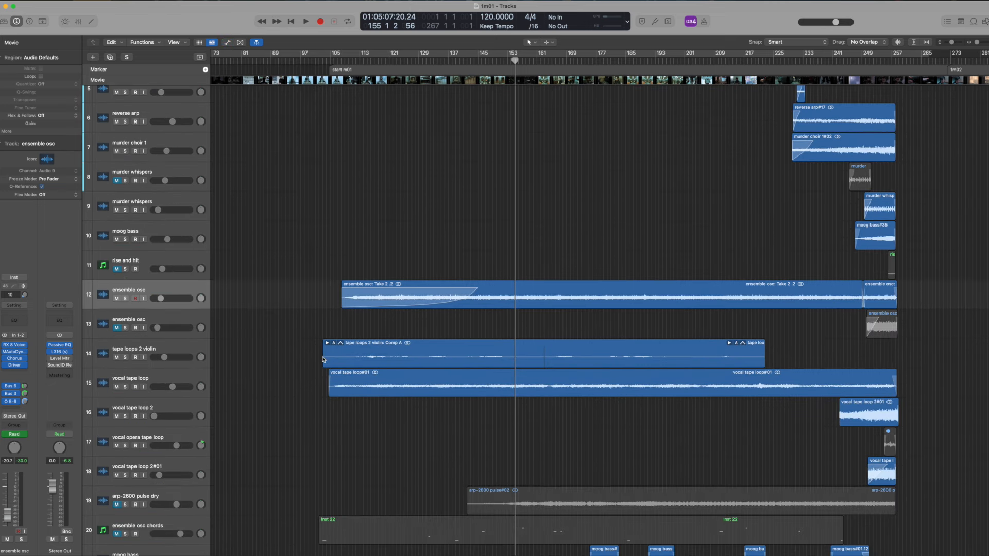
{"action": "mouse_move", "coordinate": [323, 390]}
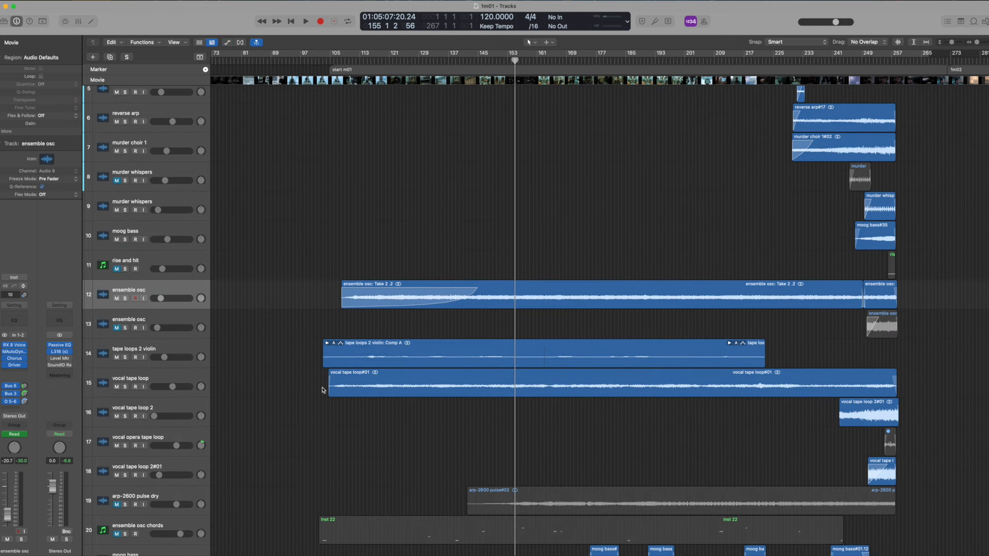
{"action": "mouse_move", "coordinate": [413, 408]}
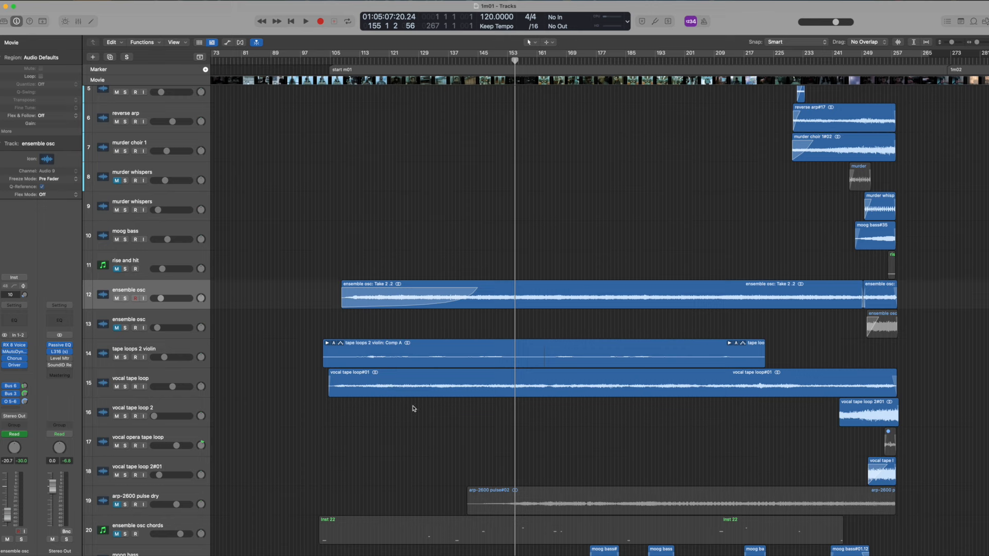
{"action": "scroll", "scroll_direction": "down", "scroll_amount": 3}
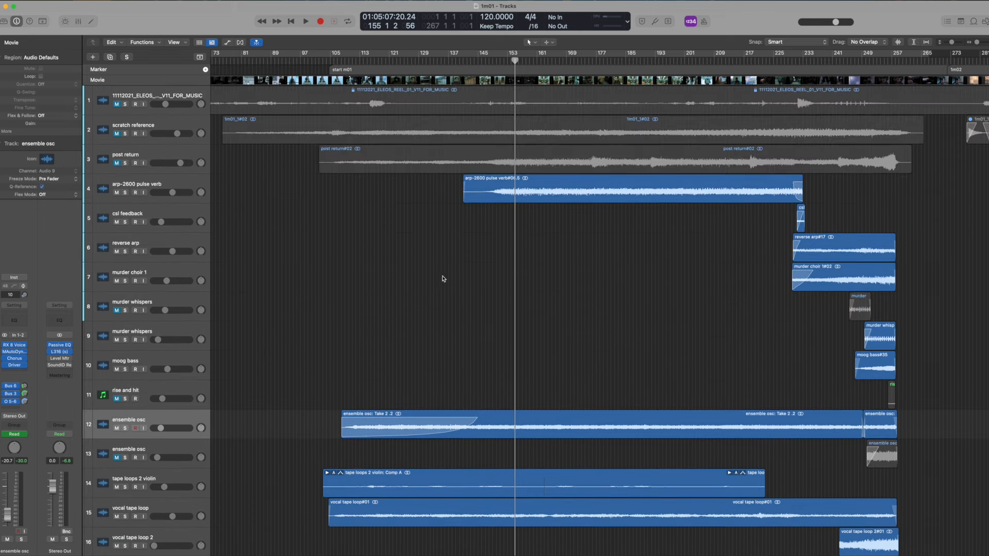
Play the cue from the m01 start marker.
{"action": "scroll", "scroll_direction": "down", "scroll_amount": 3}
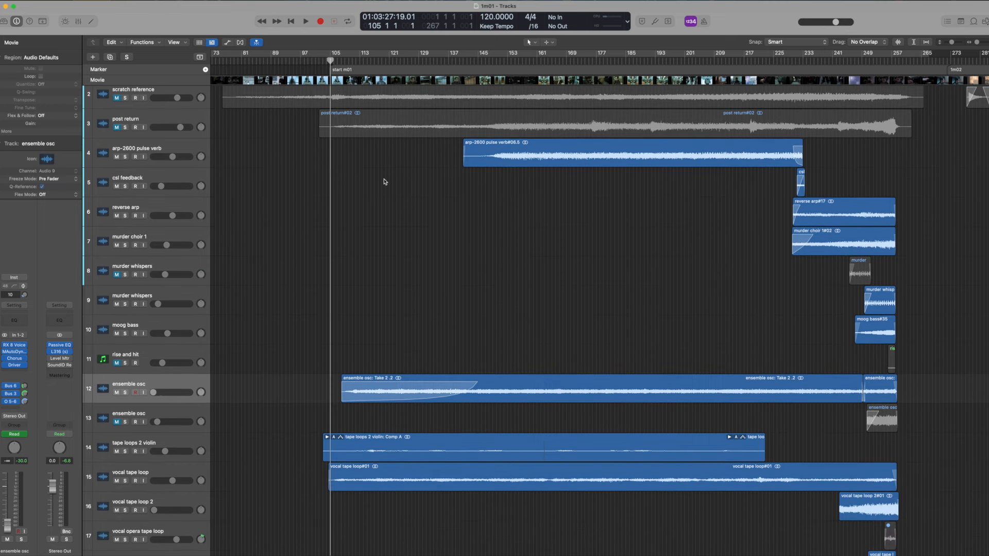
{"action": "mouse_move", "coordinate": [617, 143]}
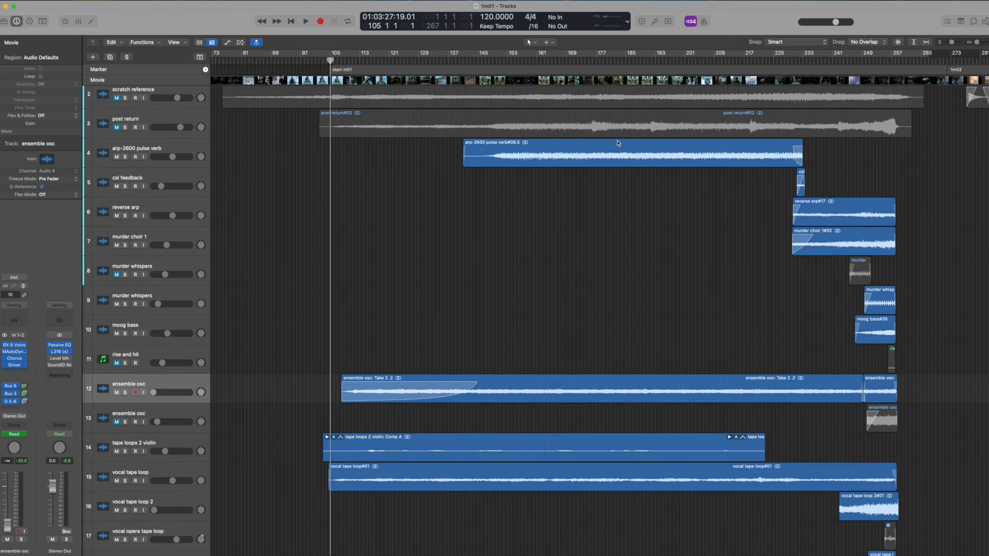
{"action": "mouse_move", "coordinate": [526, 225]}
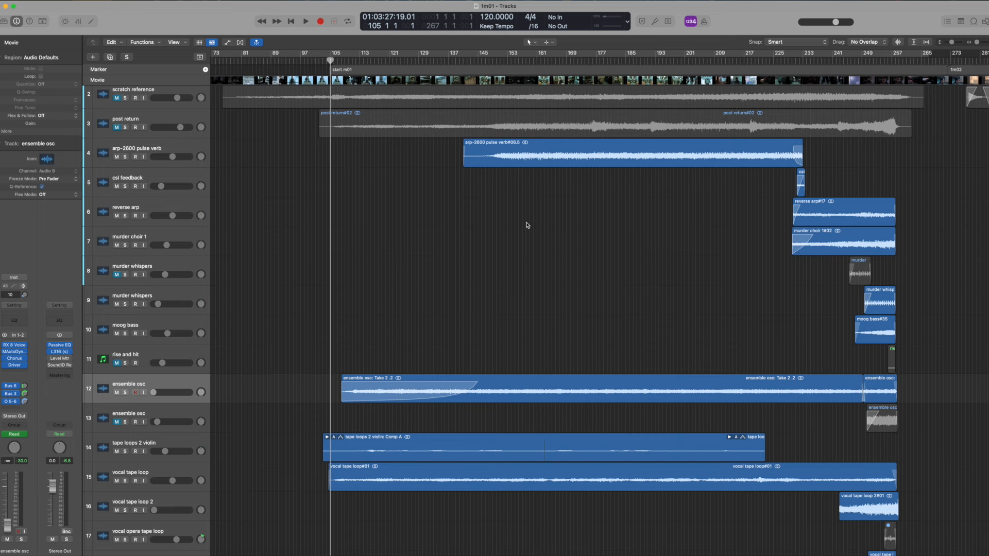
{"action": "left_click", "coordinate": [305, 21]}
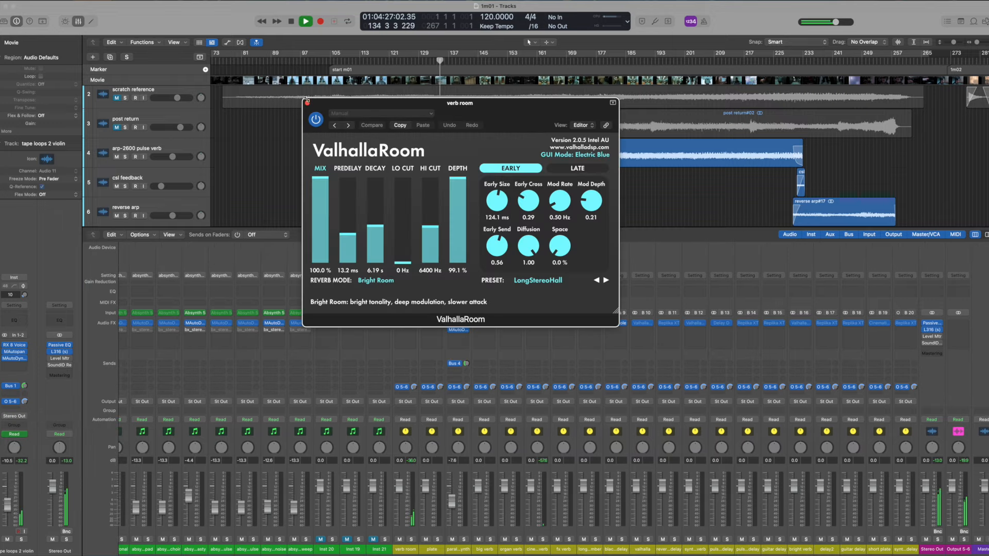
{"action": "left_click", "coordinate": [307, 102]}
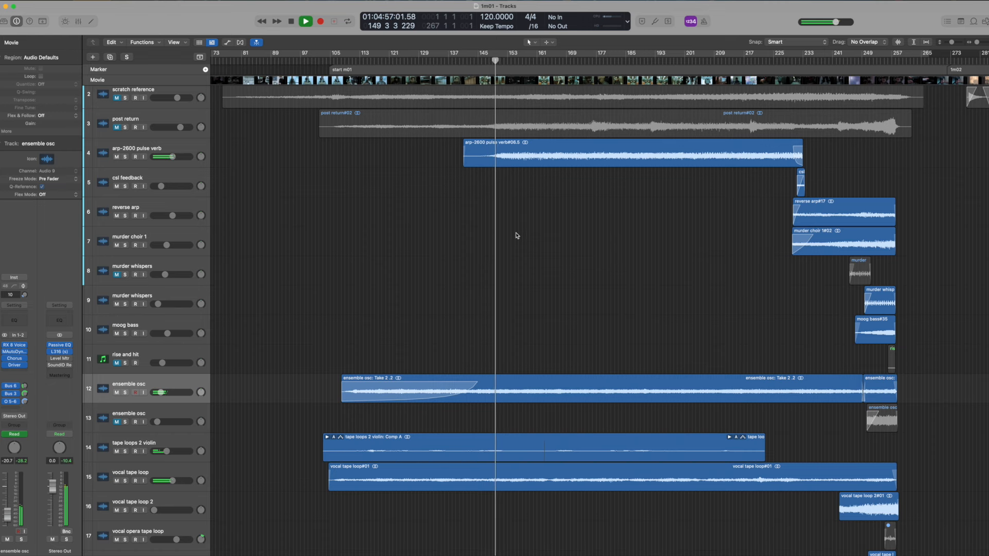
Scroll the track list down to reveal tracks 14–28, through sub rumble and ambient shaker.
{"action": "scroll", "scroll_direction": "down", "scroll_amount": 3}
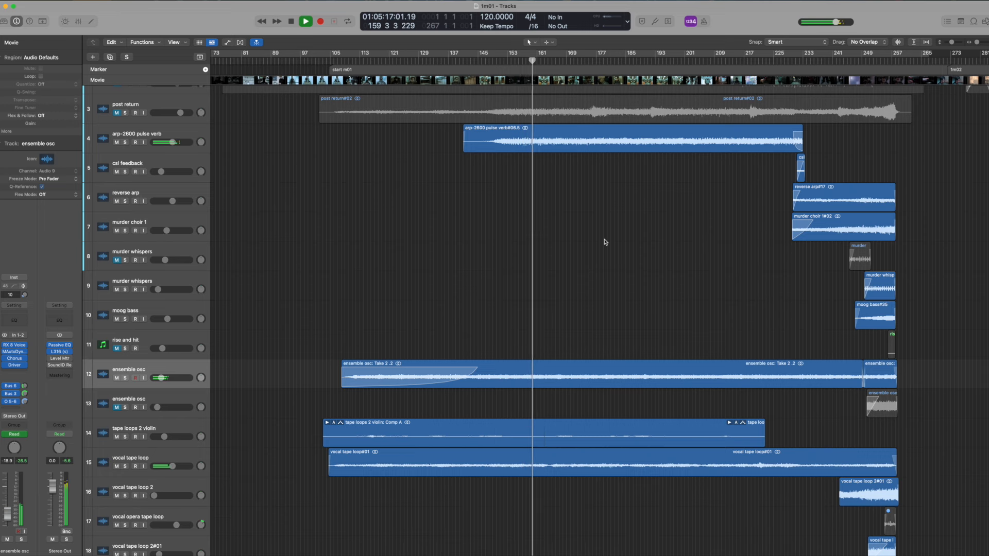
{"action": "scroll", "scroll_direction": "down", "scroll_amount": 3}
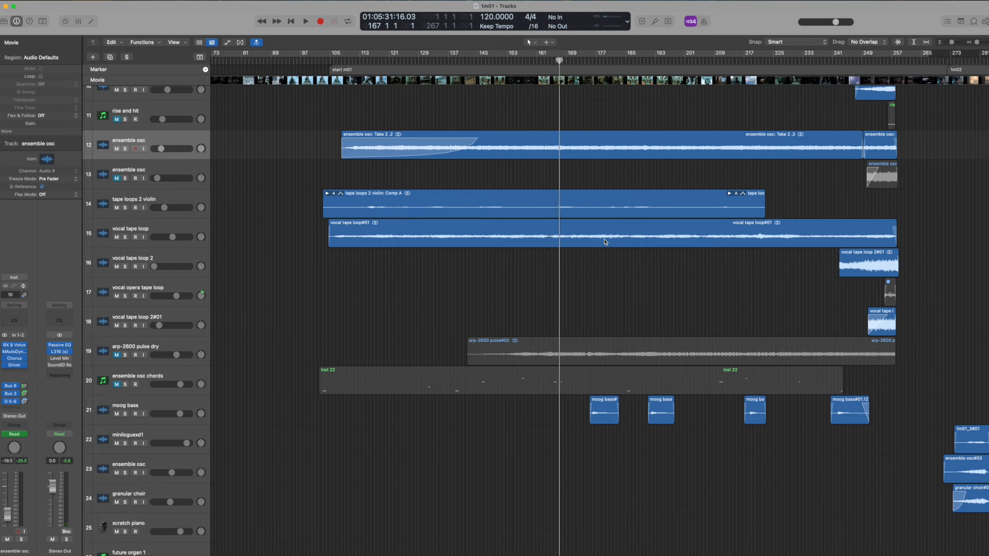
{"action": "scroll", "scroll_direction": "down", "scroll_amount": 3}
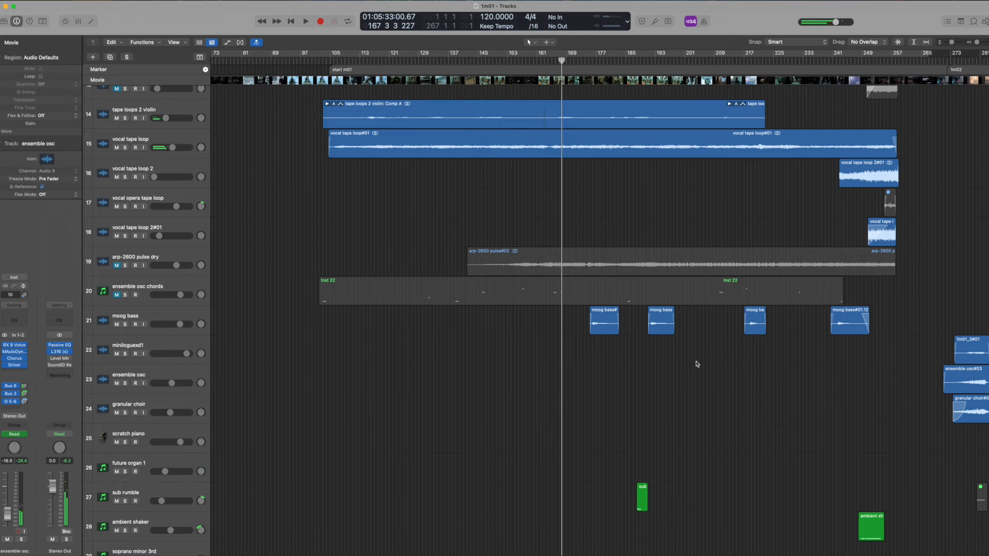
Resume the cue, scroll through the stems, and move the playhead to bar 226.
{"action": "left_click", "coordinate": [305, 21]}
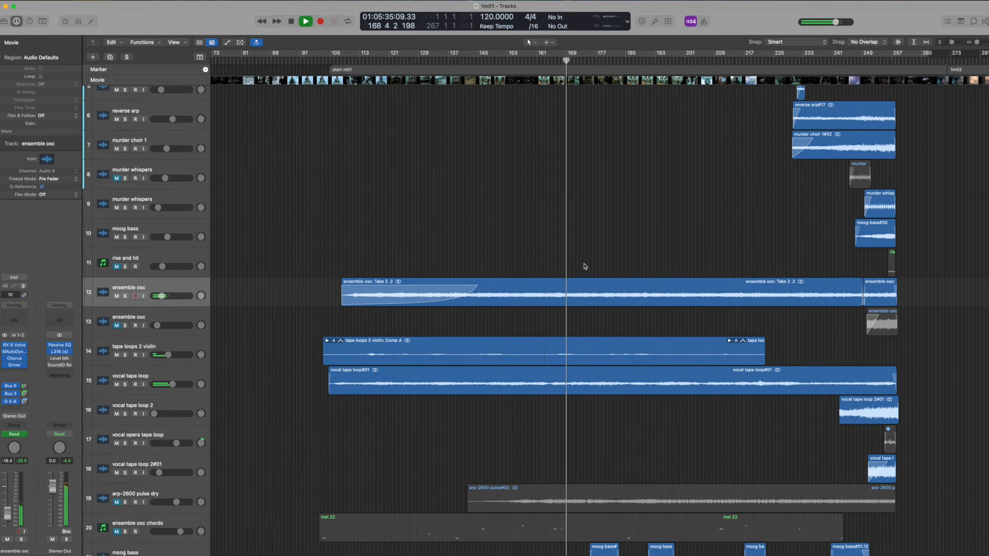
{"action": "scroll", "scroll_direction": "down", "scroll_amount": 3}
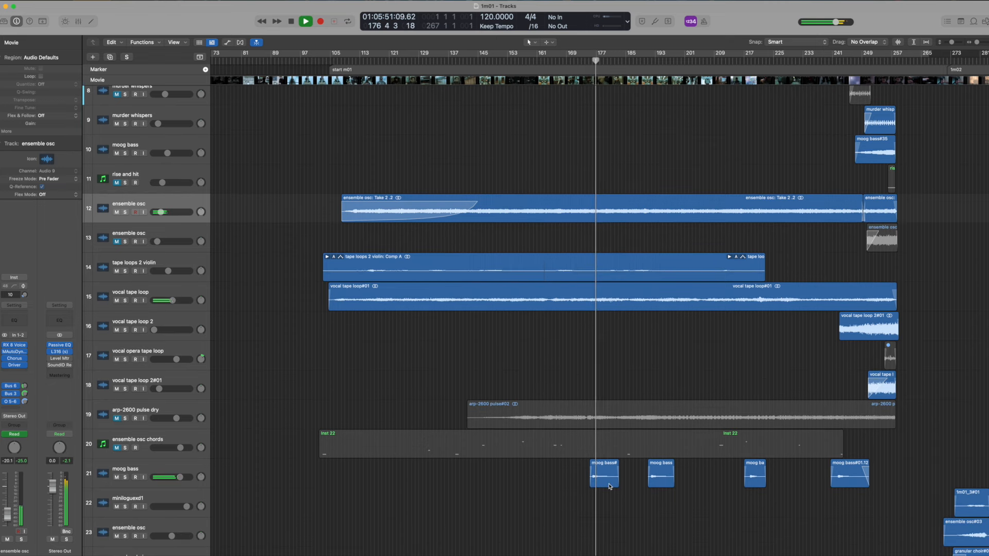
{"action": "scroll", "scroll_direction": "down", "scroll_amount": 3}
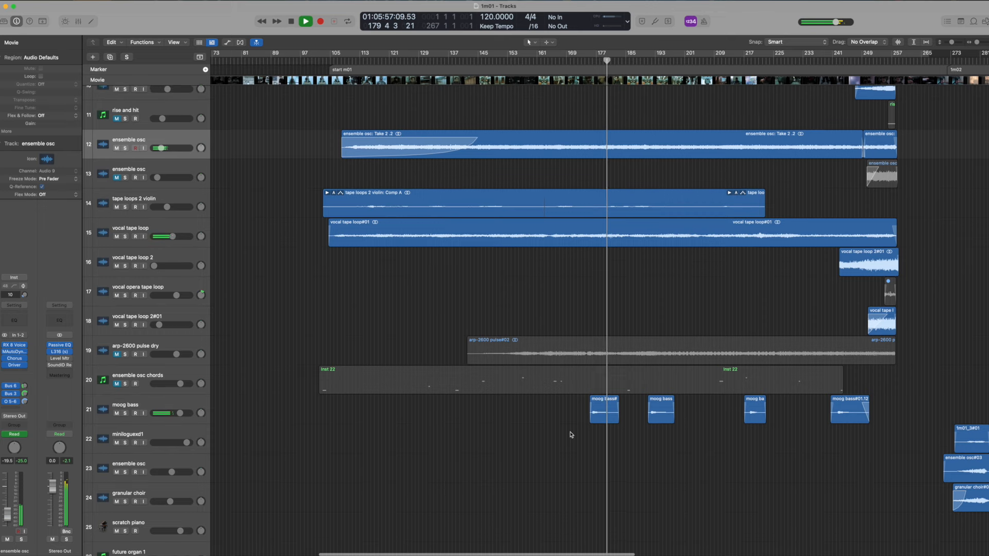
{"action": "scroll", "scroll_direction": "up", "scroll_amount": 3}
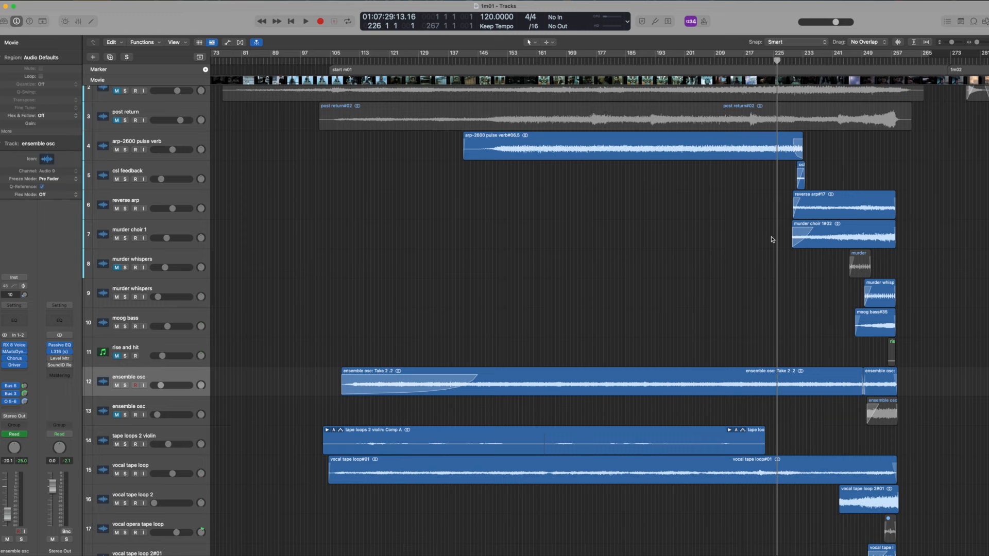
Play from bar 226 with the timeline shifted right toward the 1m02 marker.
{"action": "left_click", "coordinate": [305, 21]}
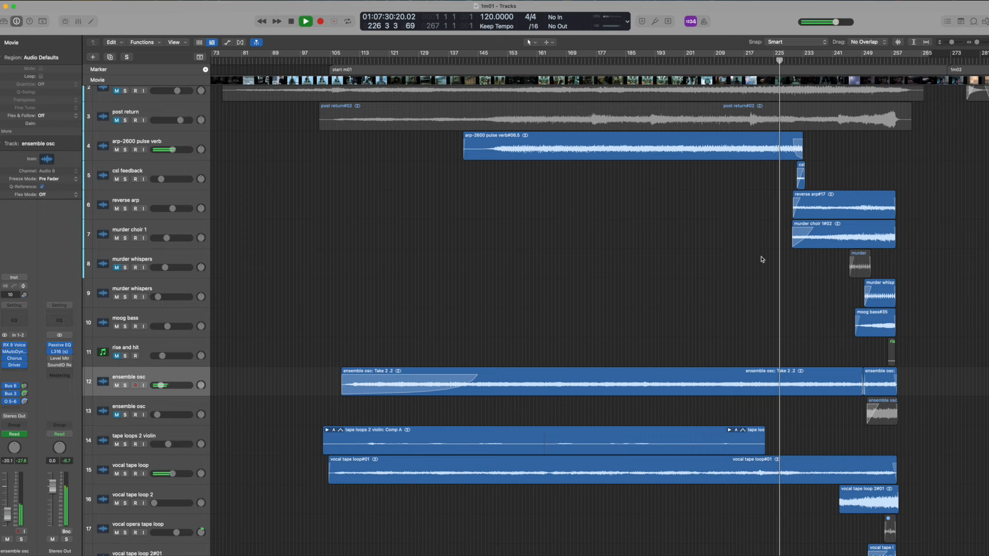
{"action": "scroll", "scroll_direction": "right", "scroll_amount": 3}
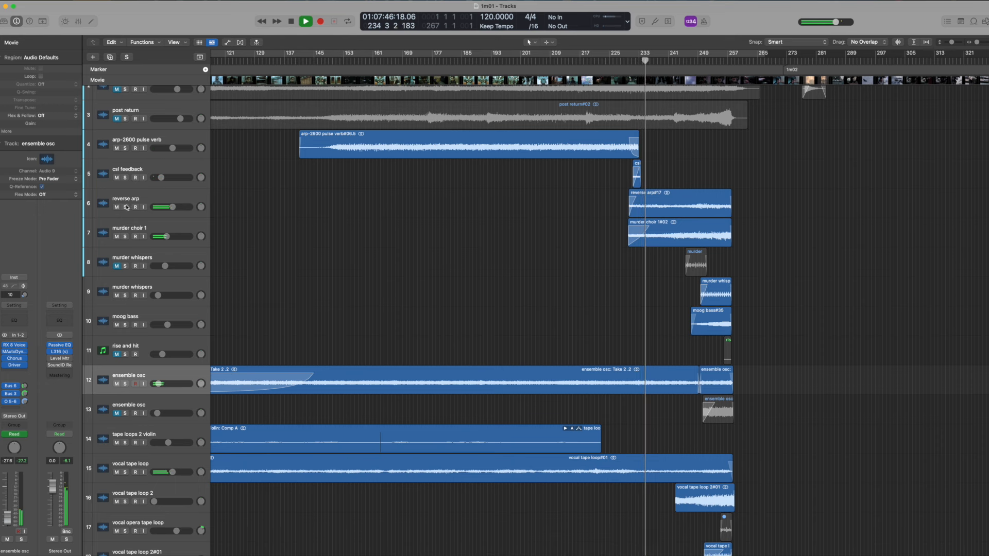
Briefly solo the reverse arp track, then play cue m01's ending to about bar 259.
{"action": "left_click", "coordinate": [125, 207]}
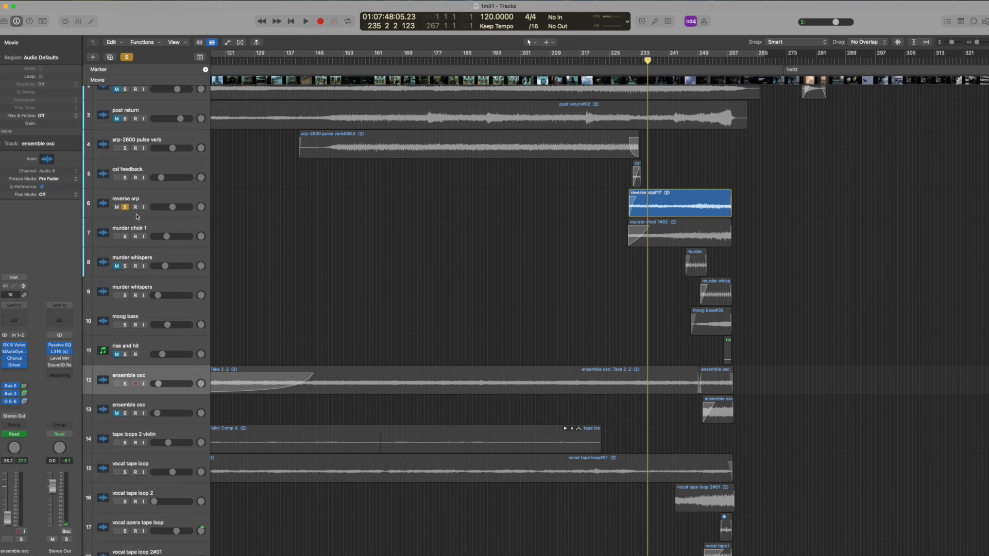
{"action": "left_click", "coordinate": [305, 21]}
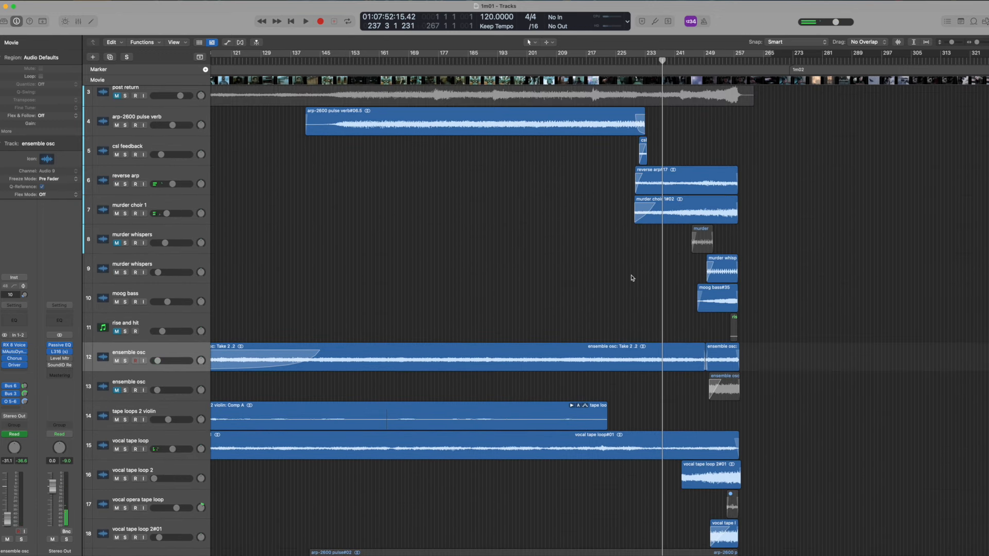
{"action": "left_click", "coordinate": [306, 21]}
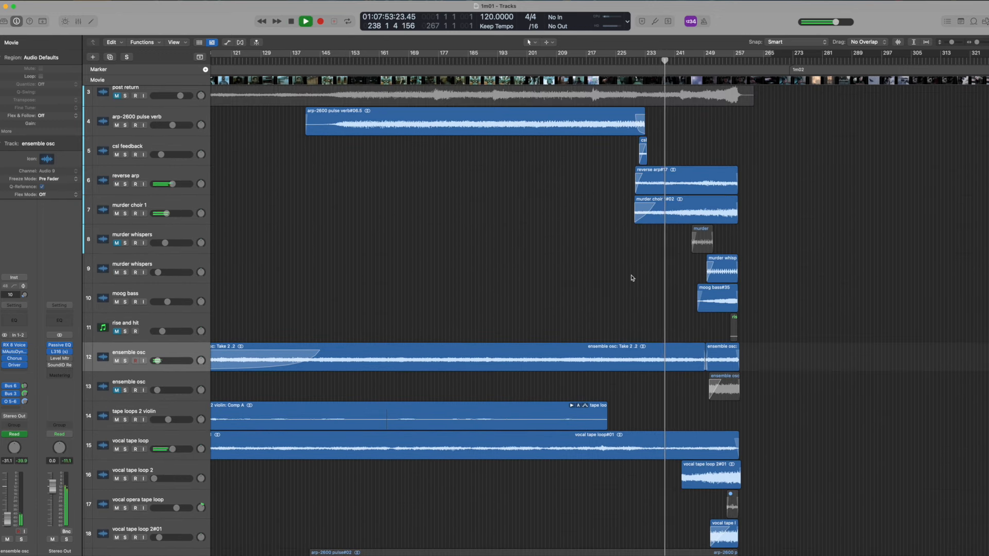
{"action": "left_click", "coordinate": [305, 20]}
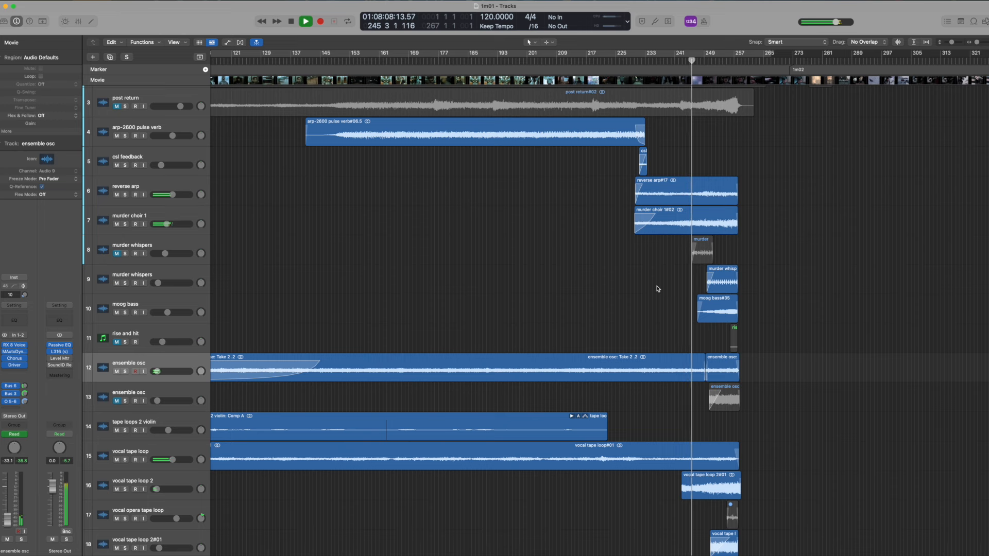
{"action": "left_click", "coordinate": [291, 21]}
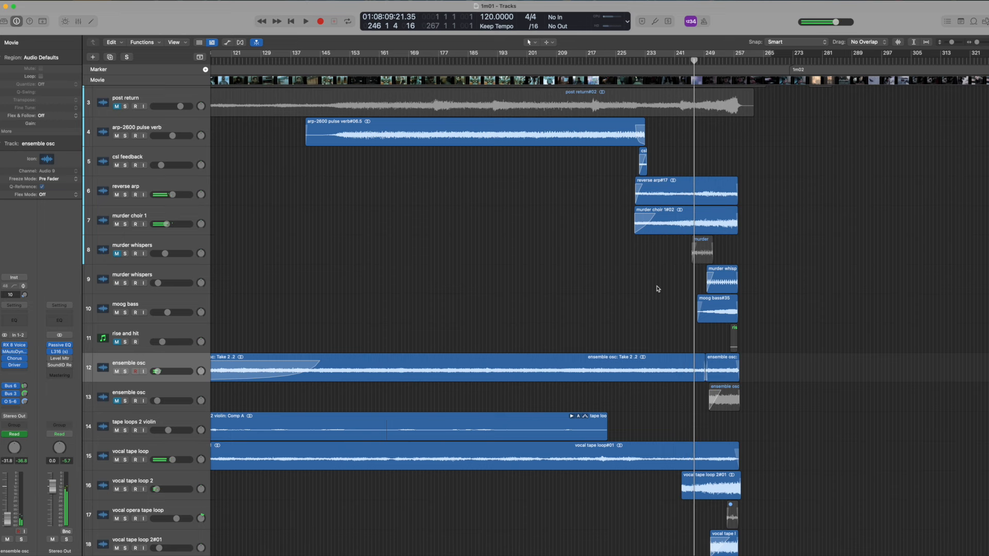
{"action": "left_click", "coordinate": [305, 21]}
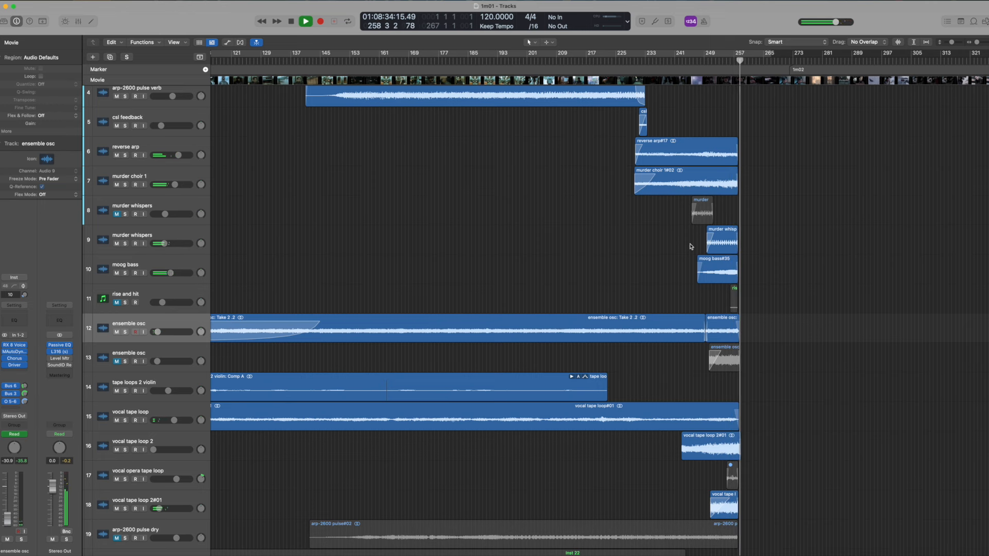
{"action": "left_click", "coordinate": [306, 20]}
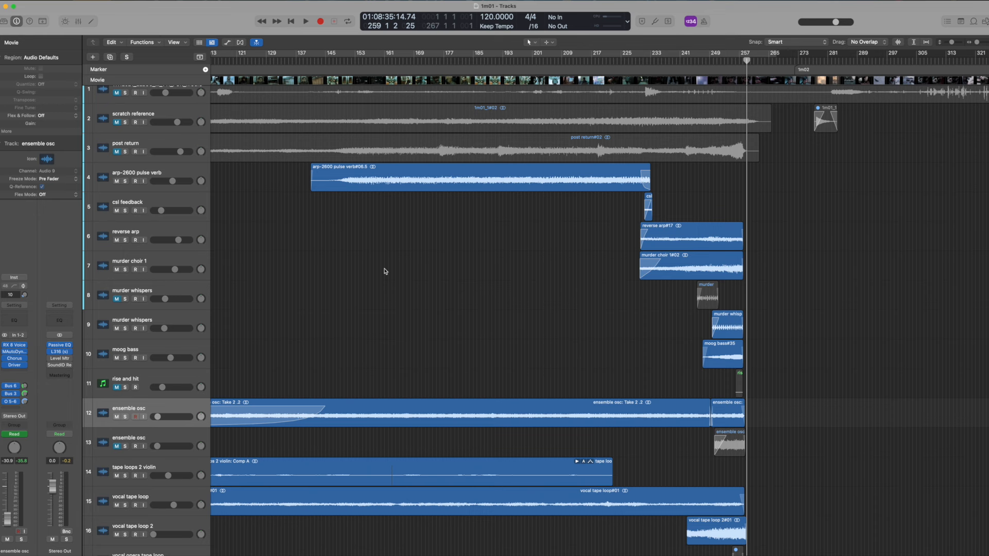
{"action": "mouse_move", "coordinate": [486, 307]}
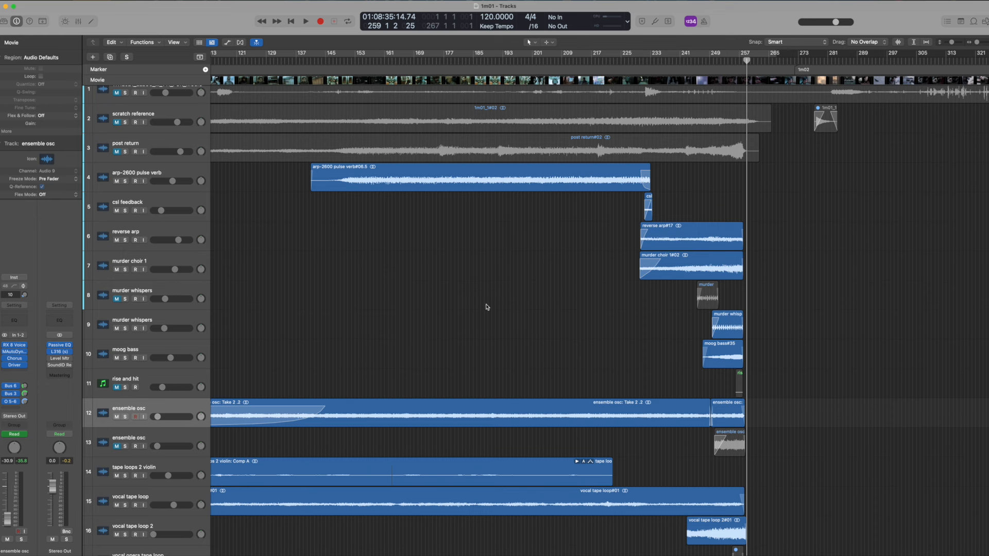
{"action": "mouse_move", "coordinate": [521, 319]}
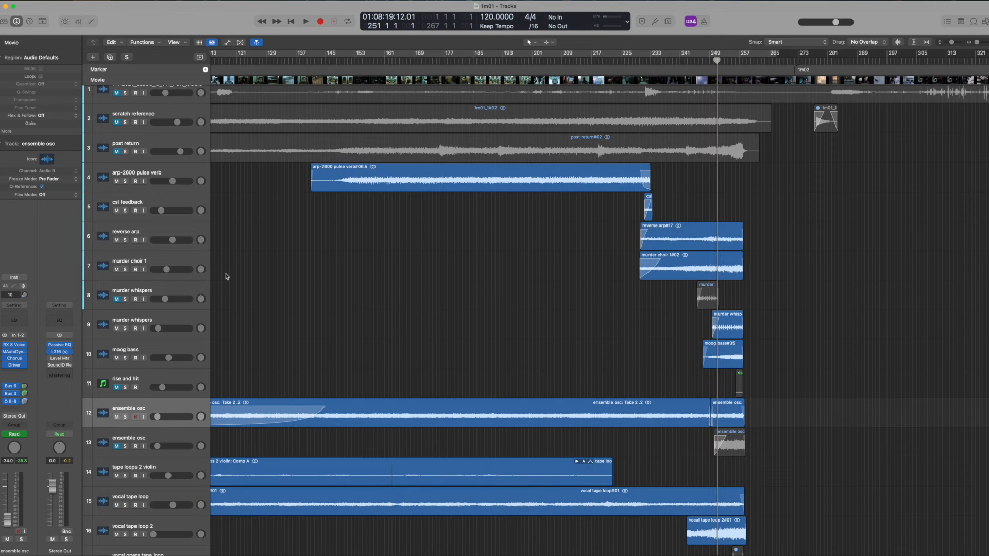
Solo murder choir 1, then vocal tape loop 2, clearing each solo afterward.
{"action": "left_click", "coordinate": [124, 269]}
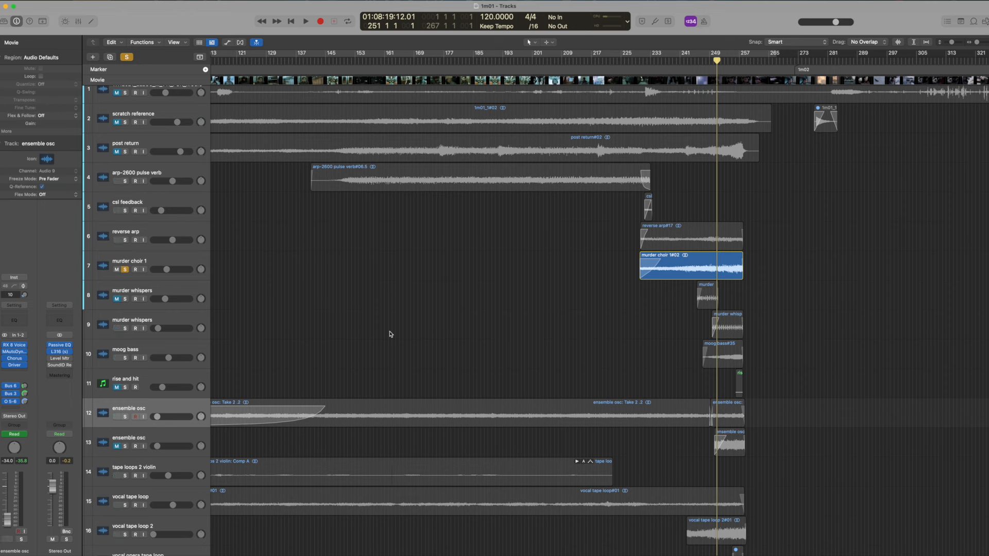
{"action": "left_click", "coordinate": [306, 21]}
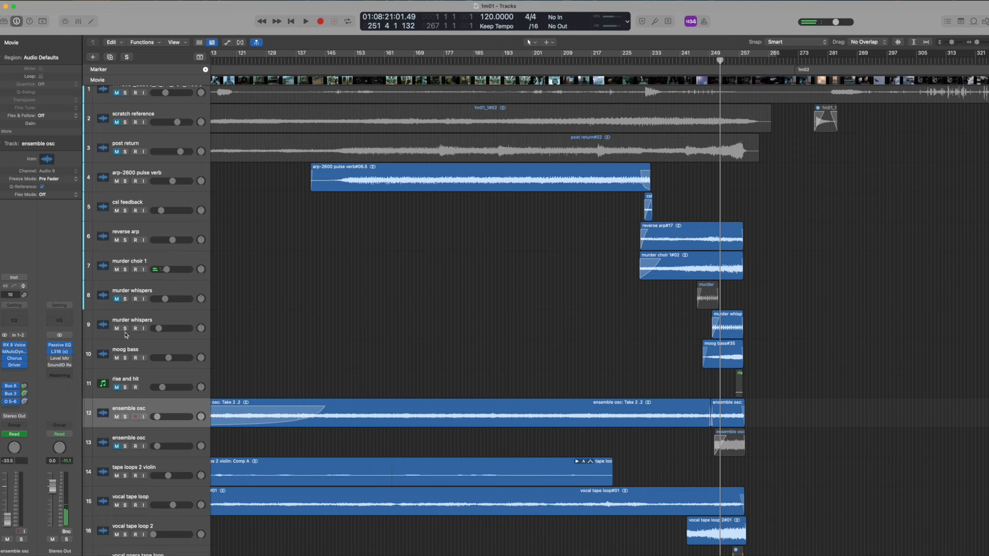
{"action": "left_click", "coordinate": [124, 329]}
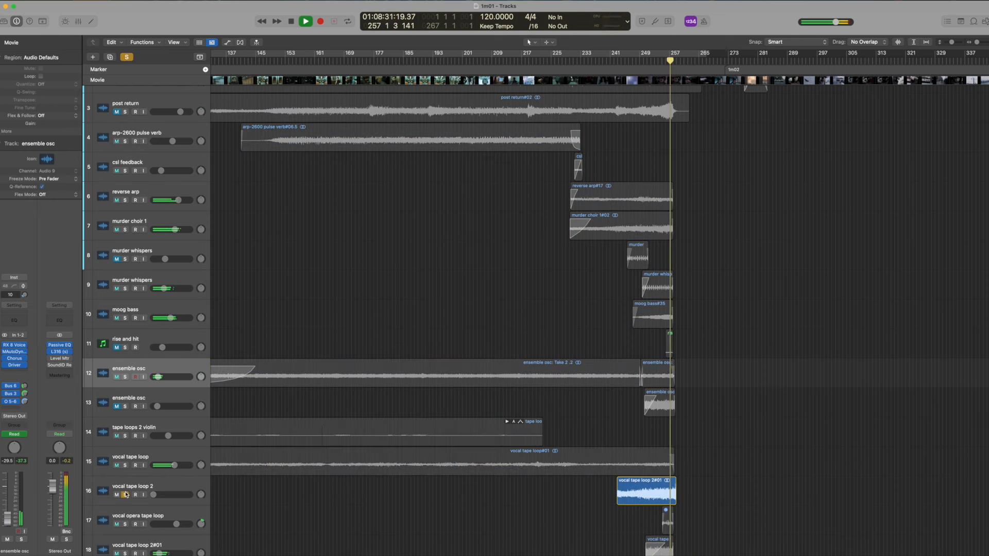
{"action": "left_click", "coordinate": [306, 21]}
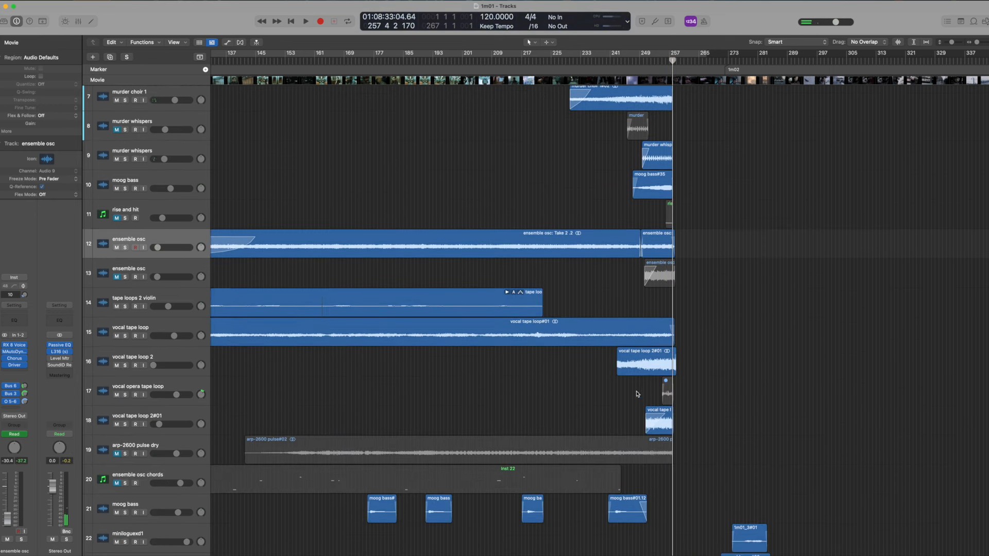
Scroll the track list back up to the first cue's top stems, starting at track 1.
{"action": "scroll", "scroll_direction": "down", "scroll_amount": 3}
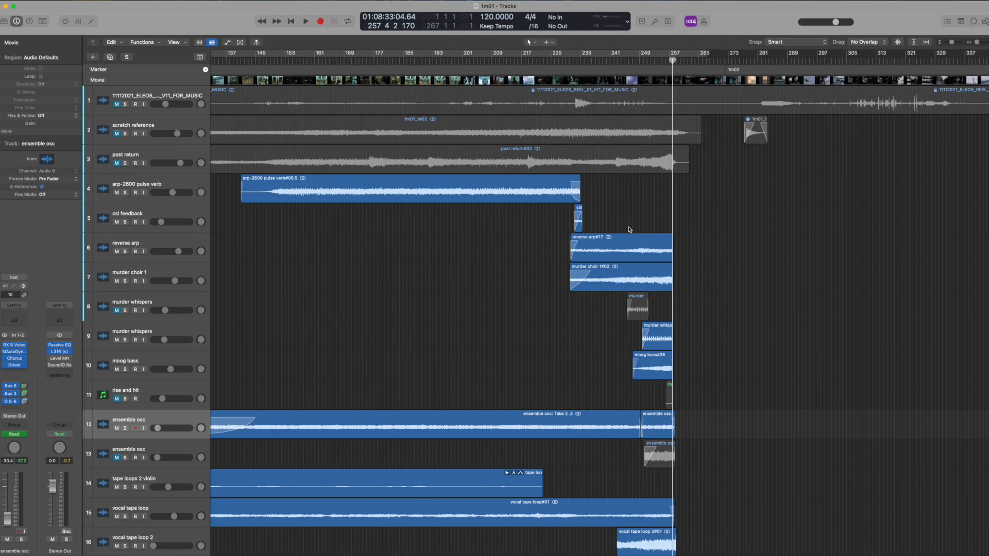
{"action": "mouse_move", "coordinate": [494, 334]}
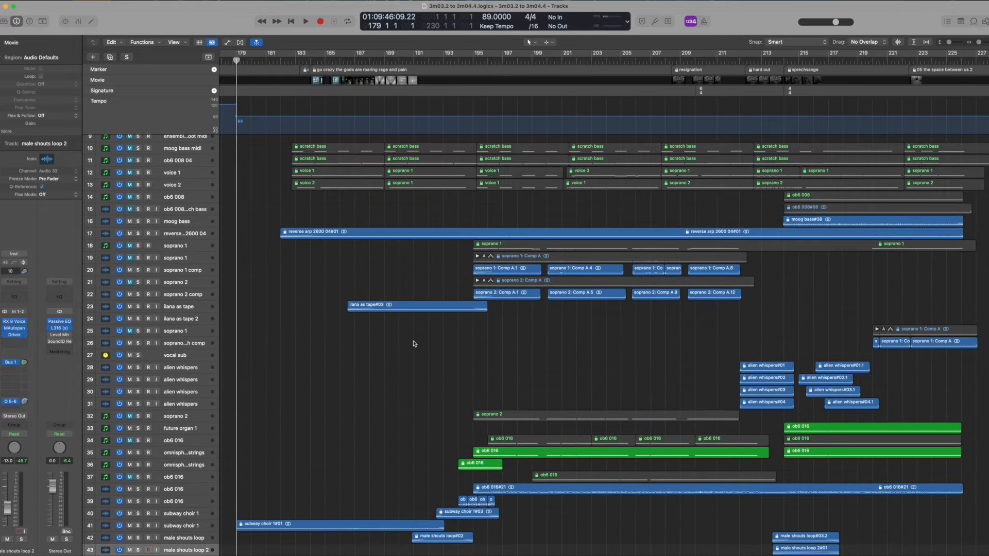
Scroll the 3m03.2 to 3m04.4 cue's track list down to show moog bass through sub rumble.
{"action": "scroll", "scroll_direction": "down", "scroll_amount": 3}
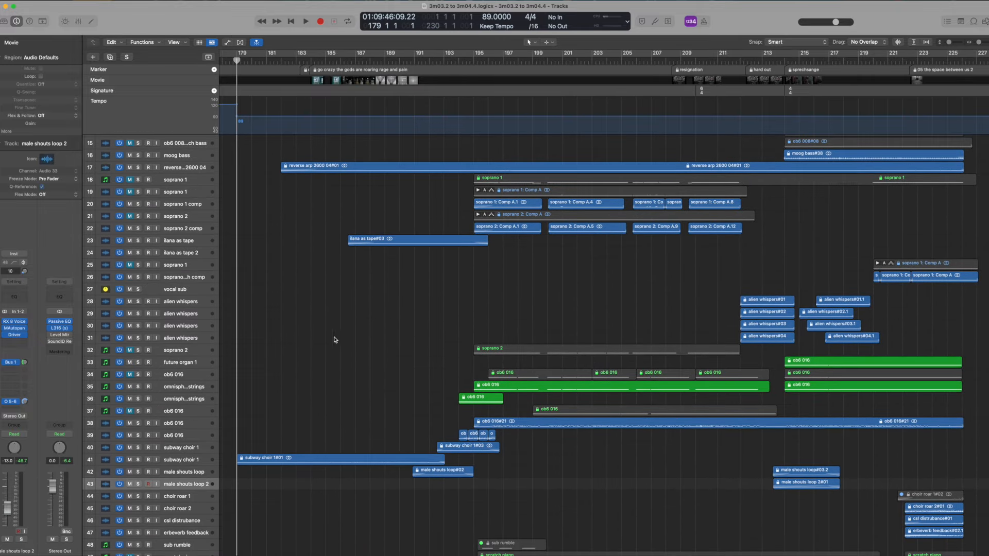
{"action": "mouse_move", "coordinate": [444, 350]}
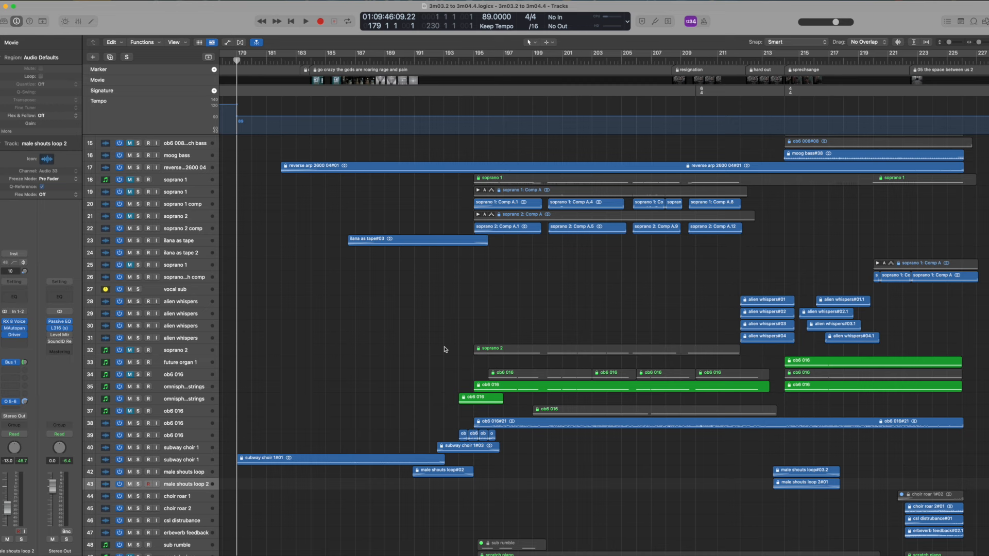
{"action": "mouse_move", "coordinate": [435, 323]}
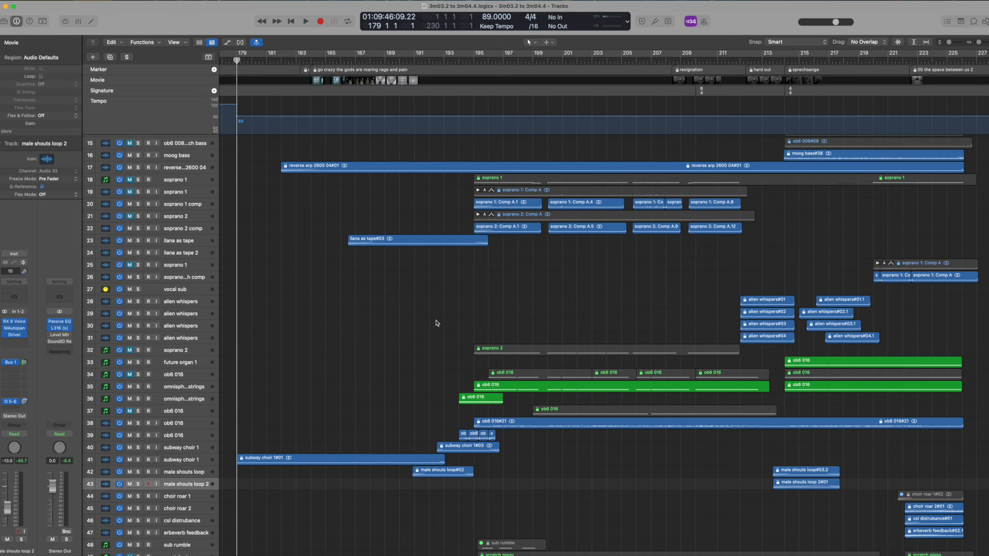
{"action": "mouse_move", "coordinate": [425, 303]}
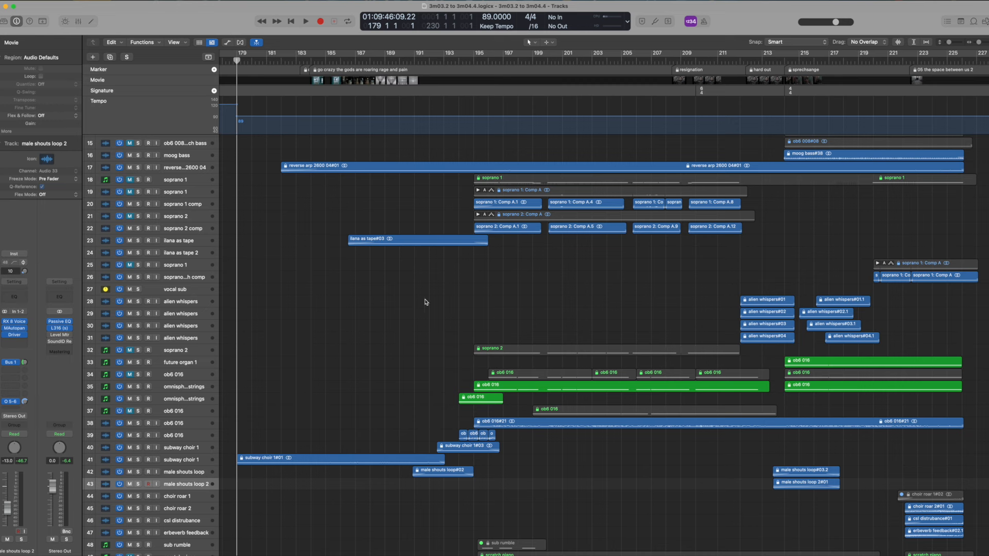
{"action": "mouse_move", "coordinate": [446, 293]}
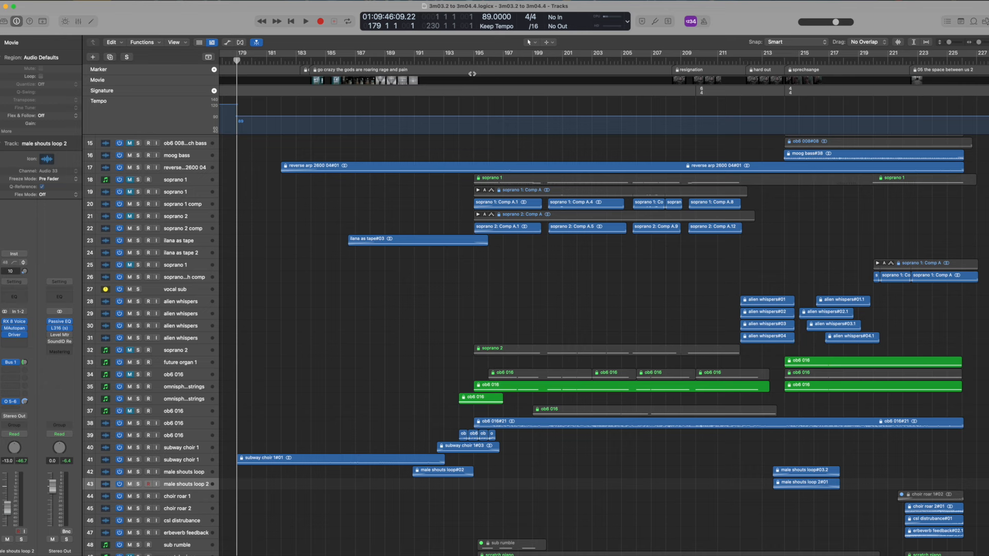
Set the playhead at bar 195, then play the cue from its opening at bar 179.
{"action": "left_click", "coordinate": [472, 60]}
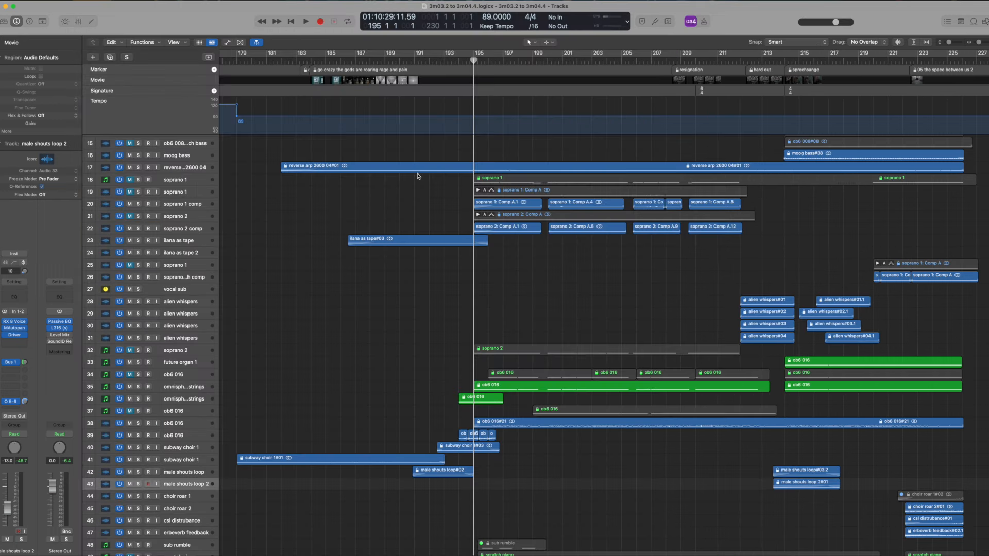
{"action": "mouse_move", "coordinate": [616, 312]}
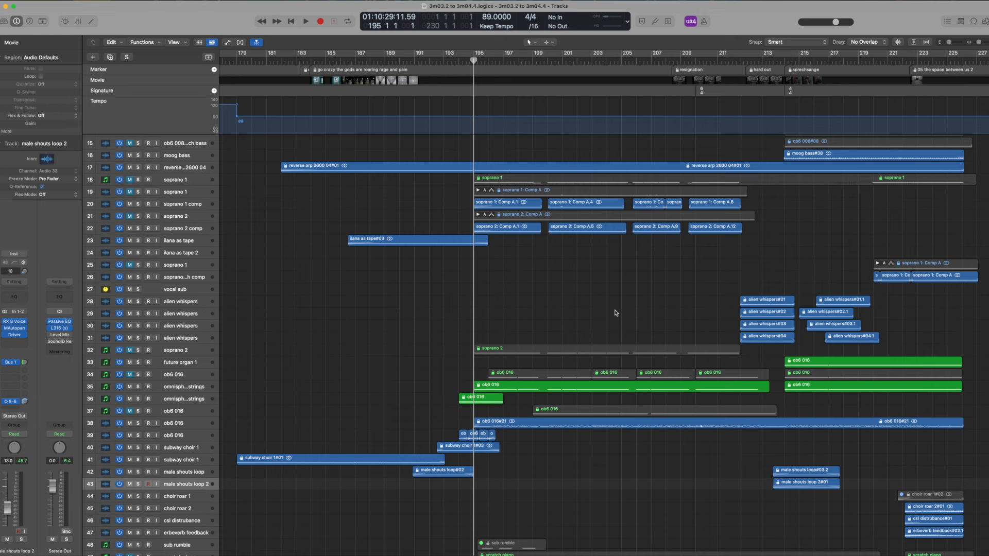
{"action": "mouse_move", "coordinate": [475, 221]}
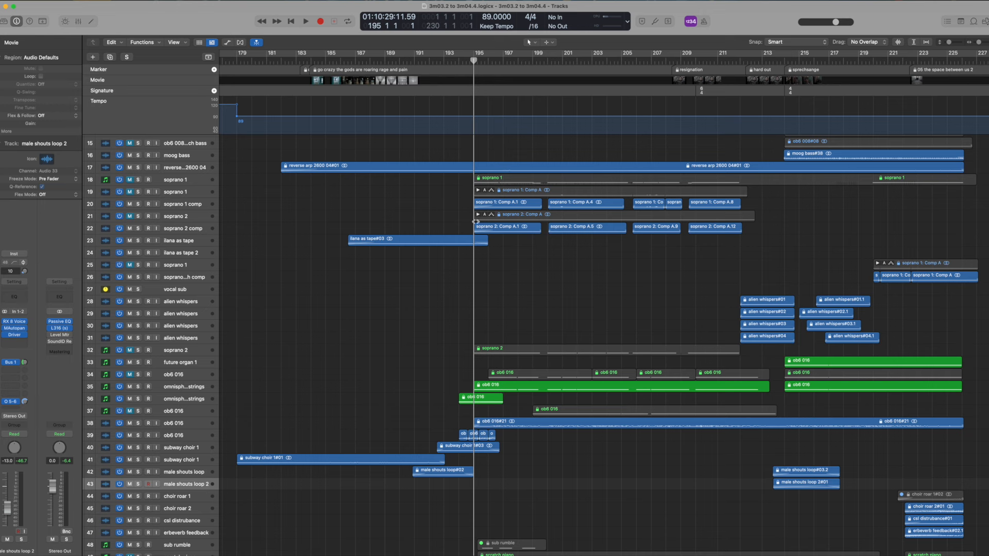
{"action": "mouse_move", "coordinate": [469, 236]}
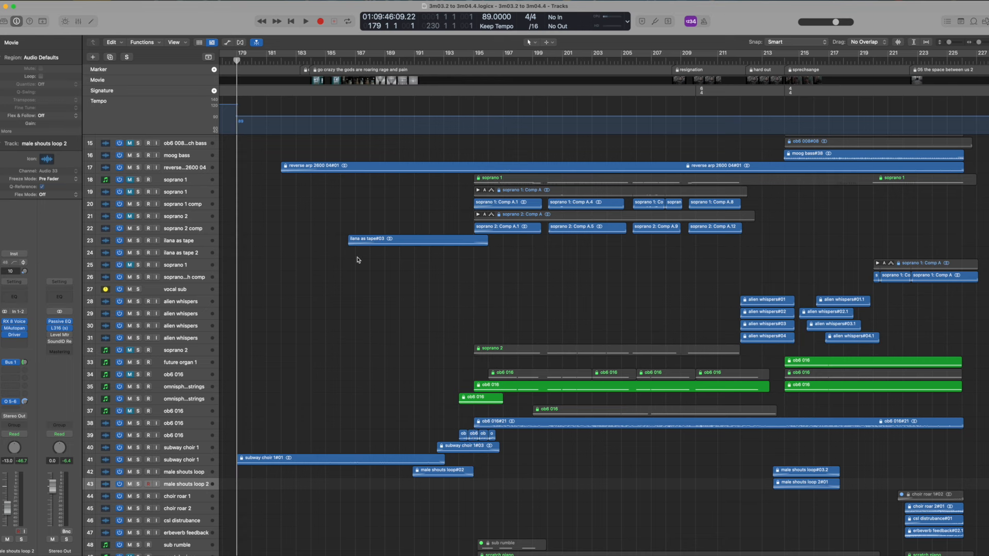
{"action": "left_click", "coordinate": [305, 21]}
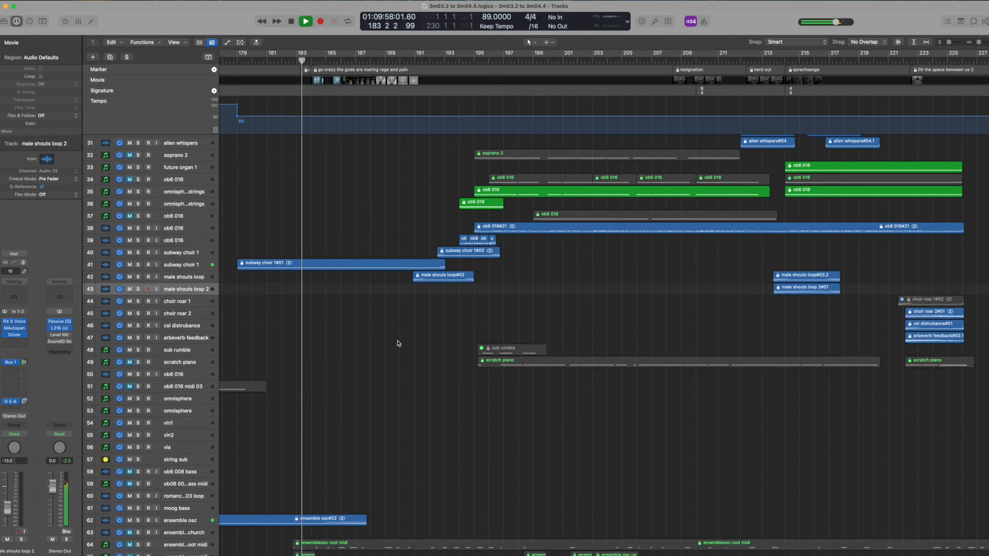
Let the second cue play on to about bar 226 while scrolling the tracks.
{"action": "scroll", "scroll_direction": "down", "scroll_amount": 3}
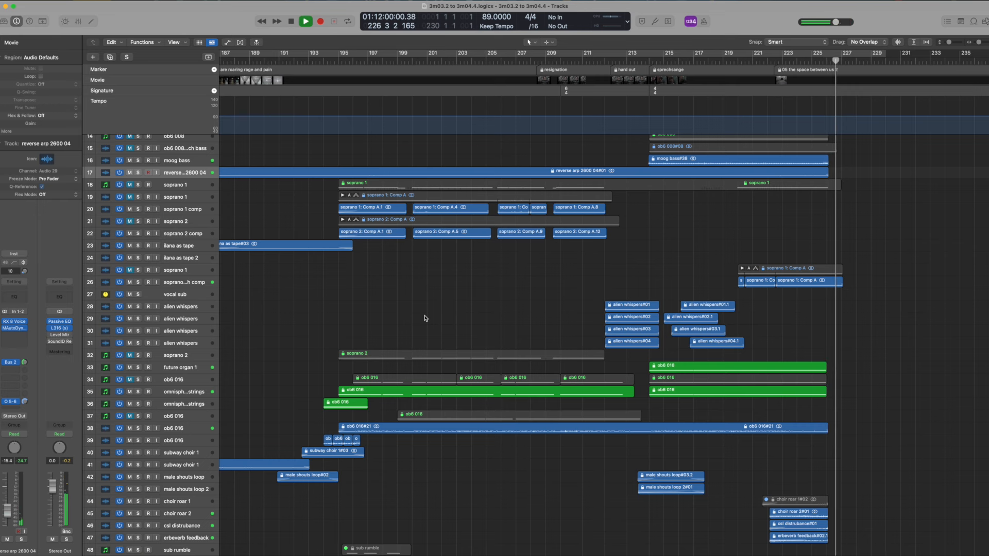
Stop playback, return the playhead to bar 195 and solo the lower ob6 016 layer.
{"action": "left_click", "coordinate": [305, 20]}
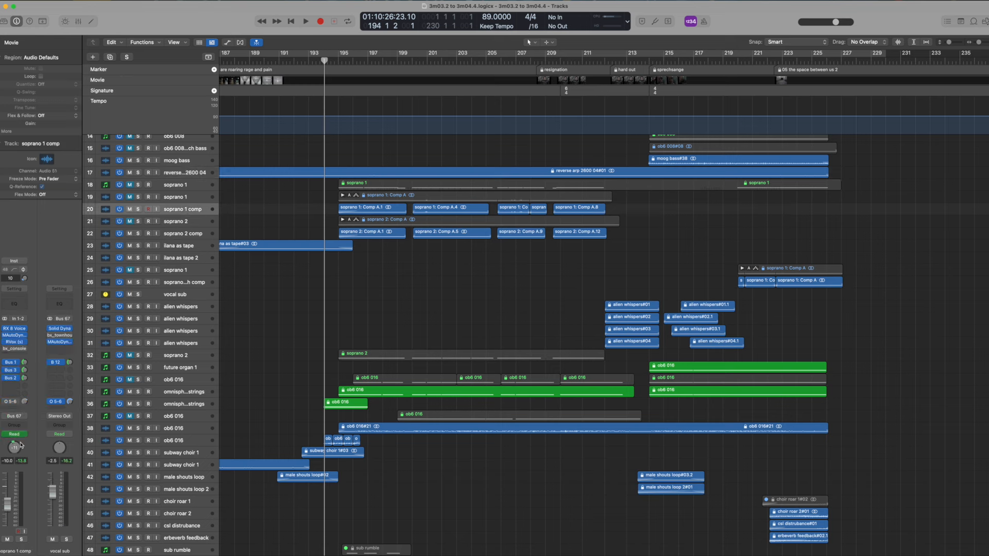
{"action": "left_click", "coordinate": [183, 233]}
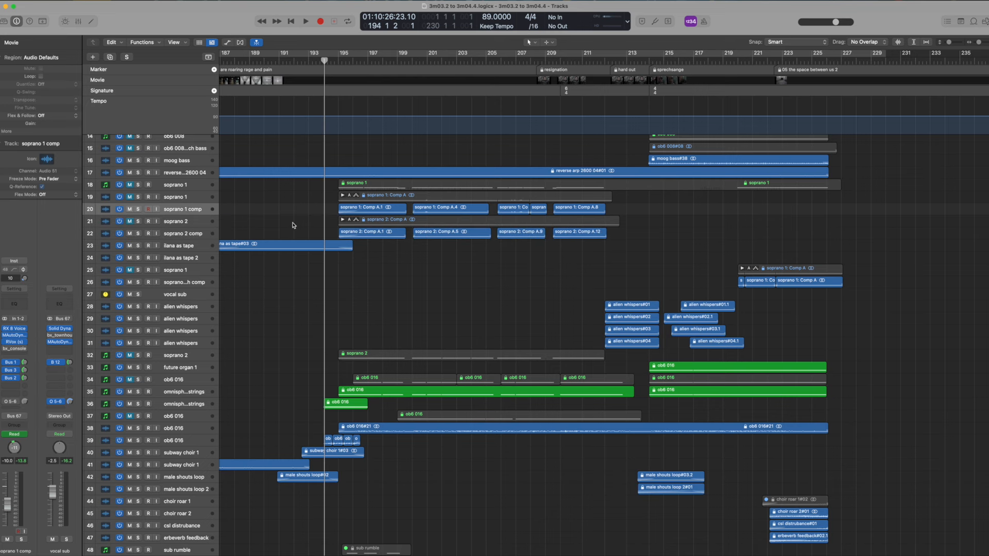
{"action": "mouse_move", "coordinate": [253, 219]}
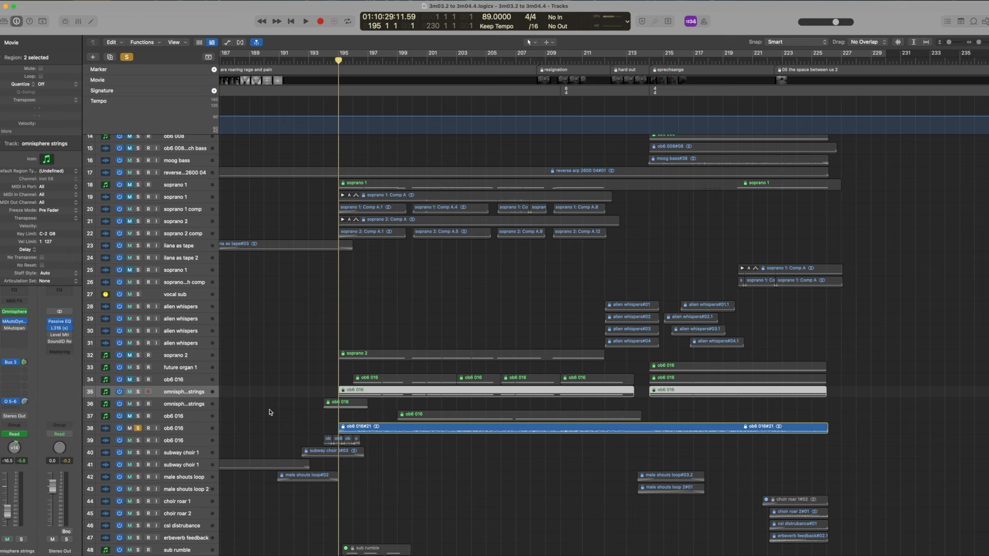
Audition the soloed omnisphere strings around bar 200, then clear its solo and stop.
{"action": "left_click", "coordinate": [305, 21]}
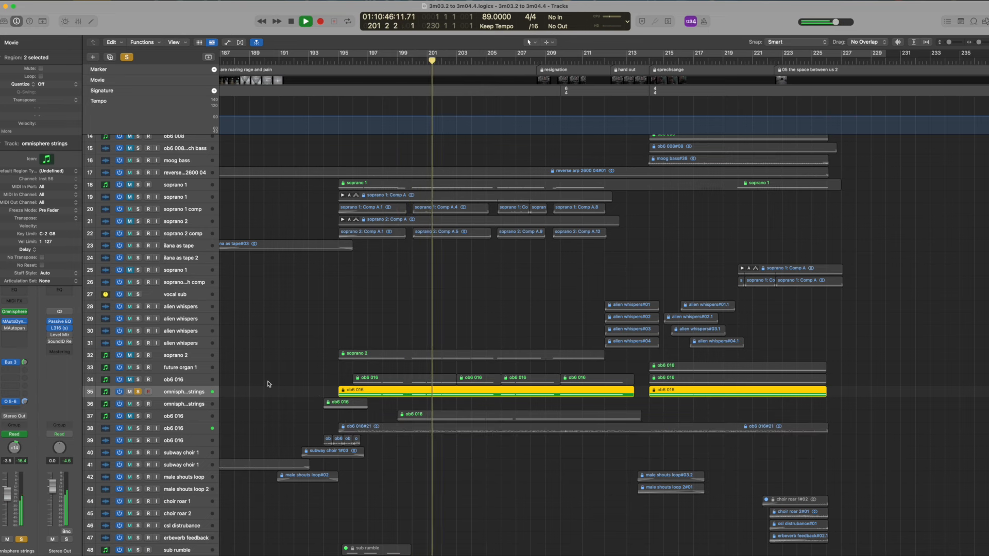
{"action": "left_click", "coordinate": [306, 20]}
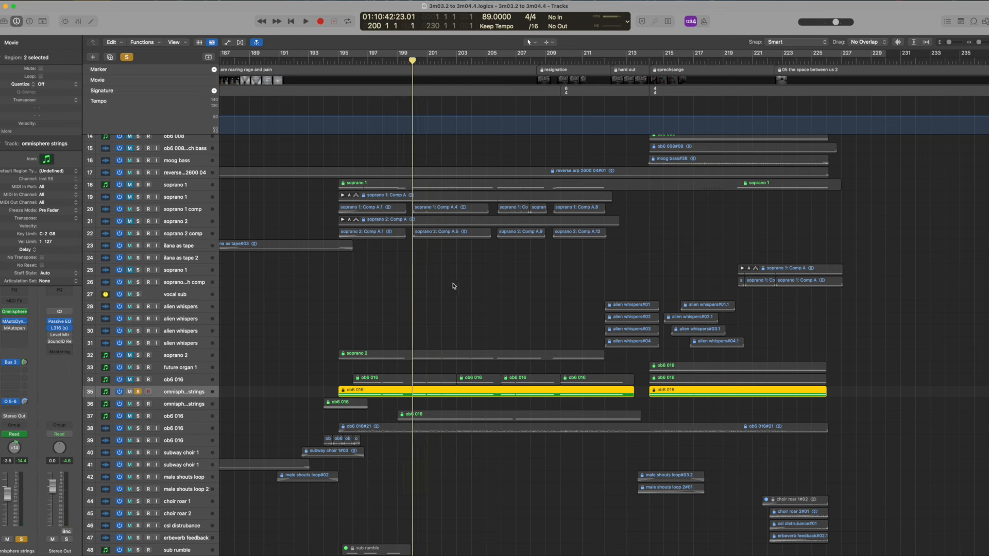
{"action": "left_click", "coordinate": [306, 21]}
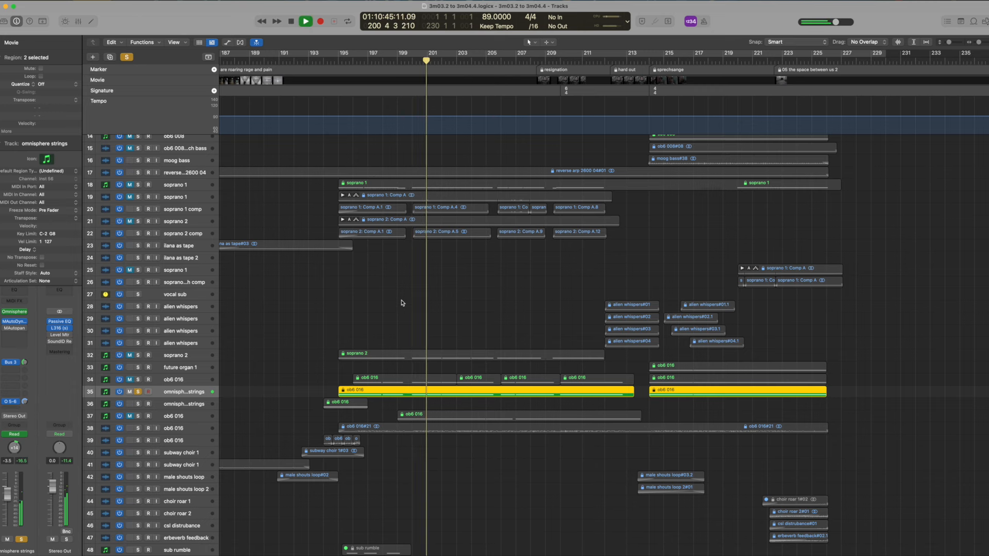
{"action": "left_click", "coordinate": [305, 21]}
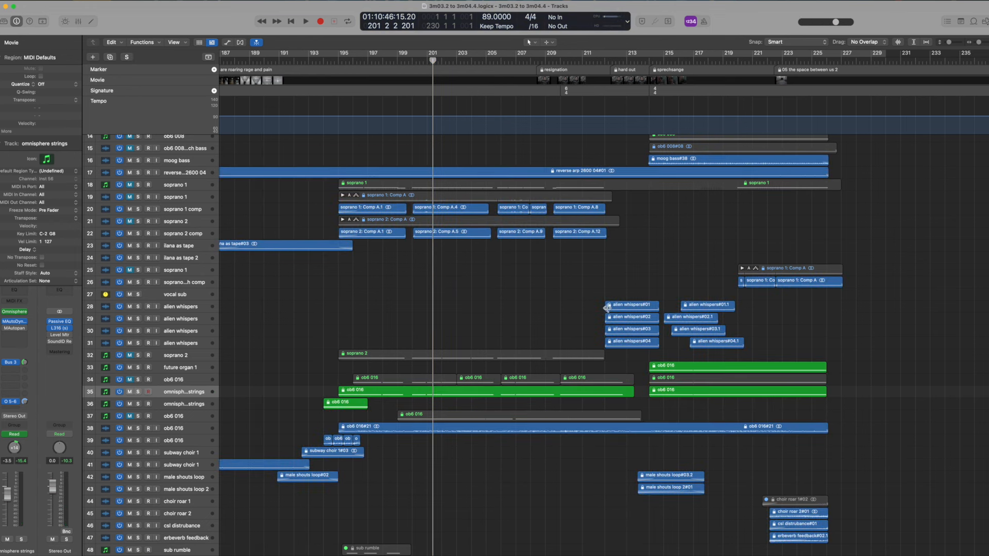
{"action": "mouse_move", "coordinate": [610, 286]}
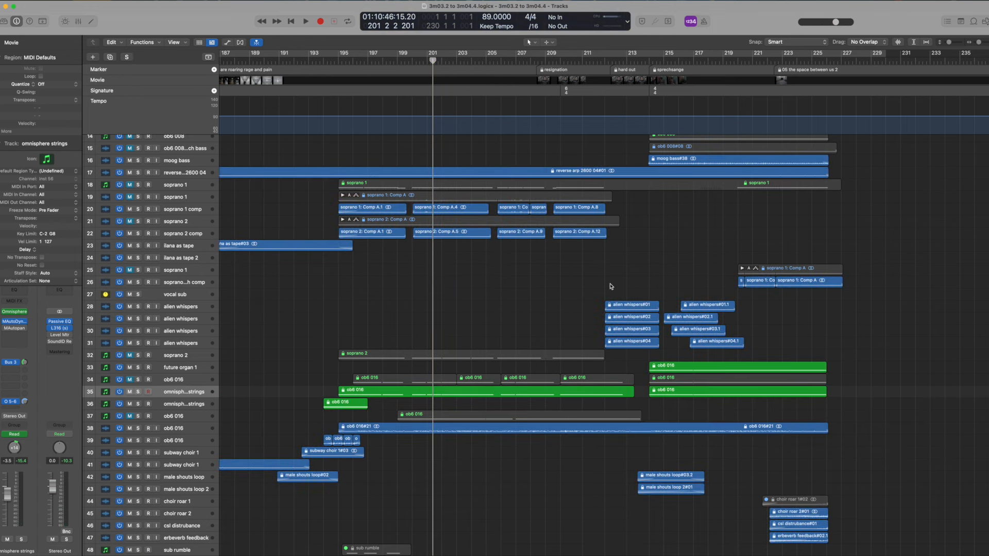